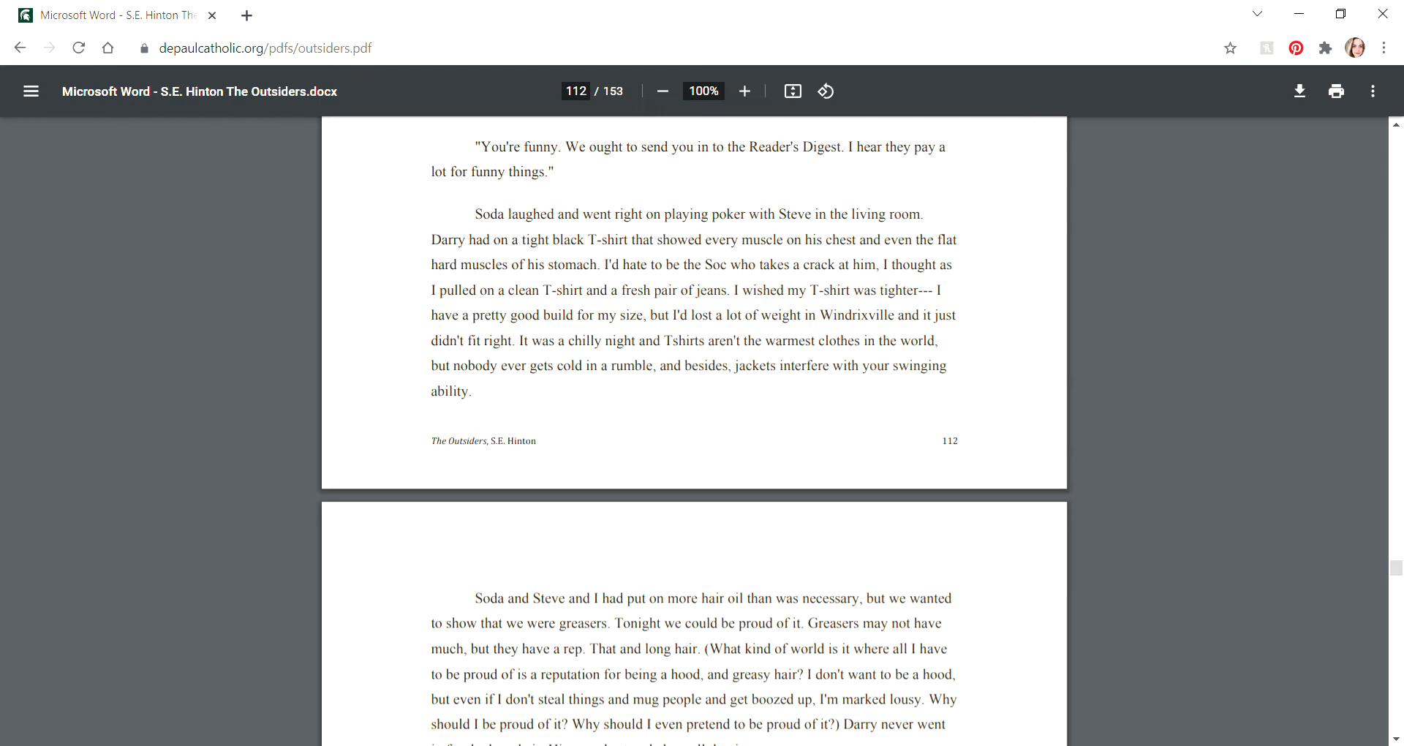
scroll(down, 3)
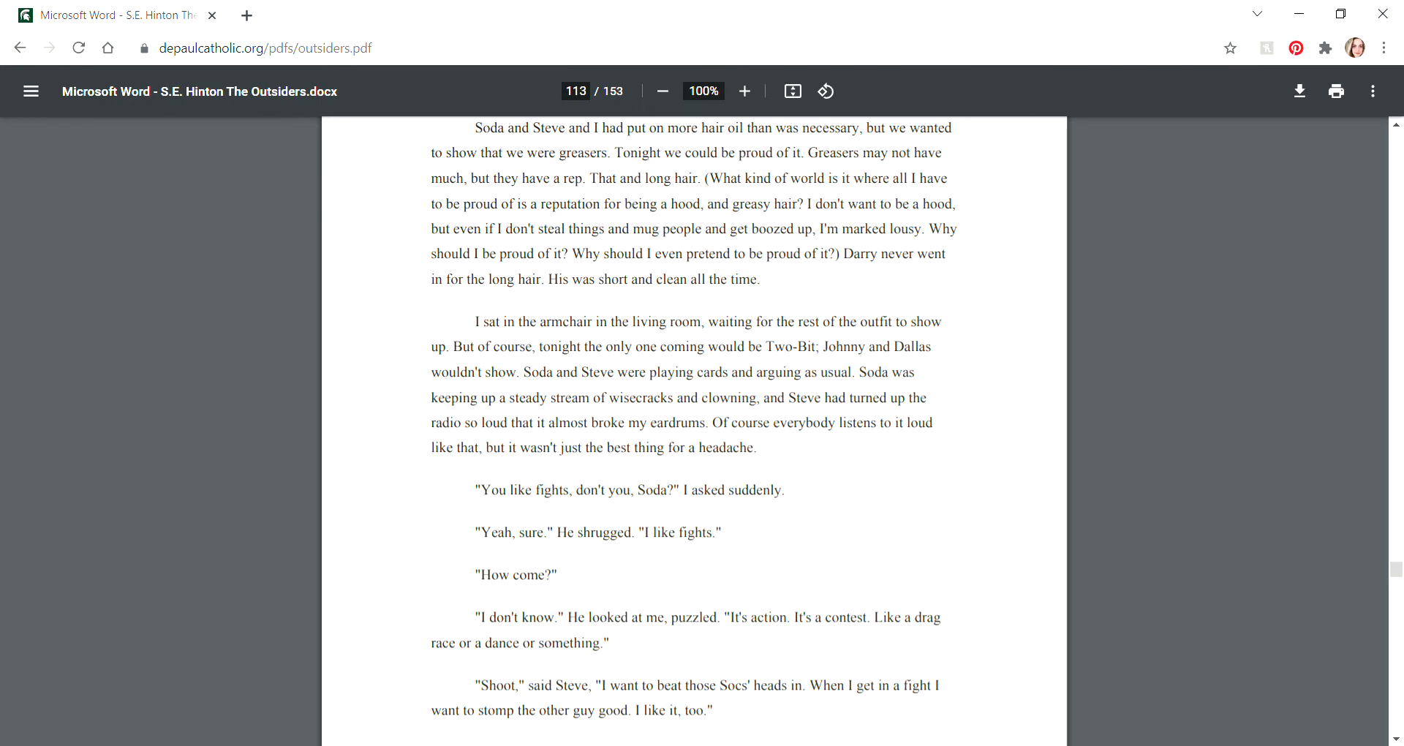
scroll(down, 3)
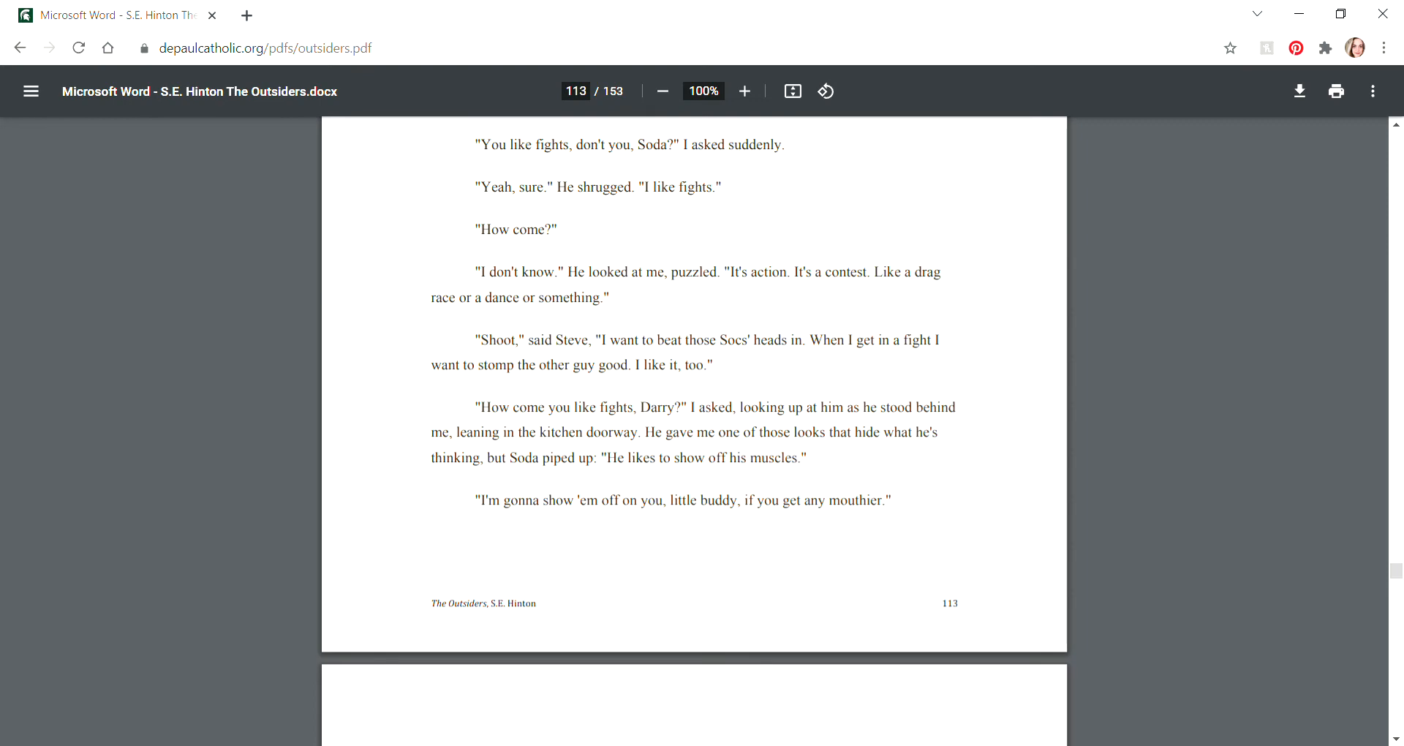
scroll(down, 3)
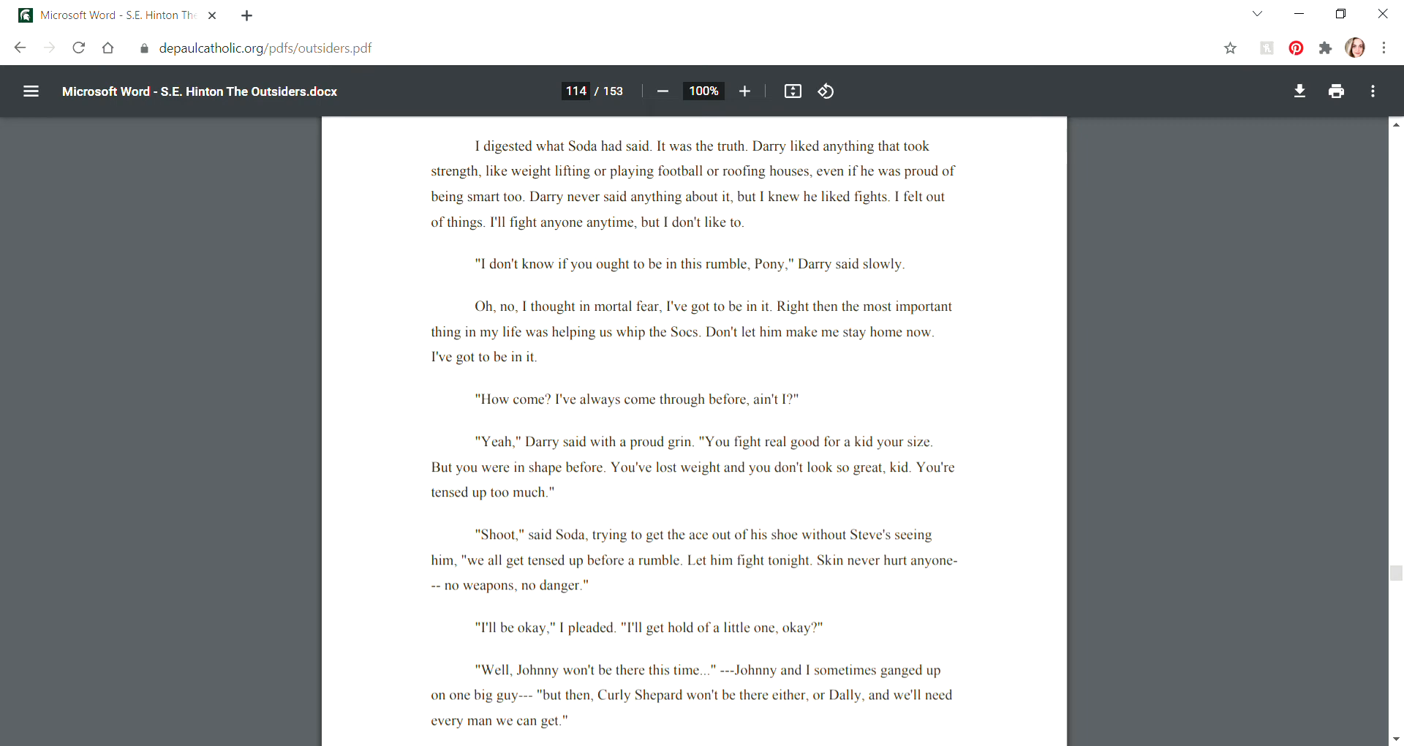
scroll(down, 3)
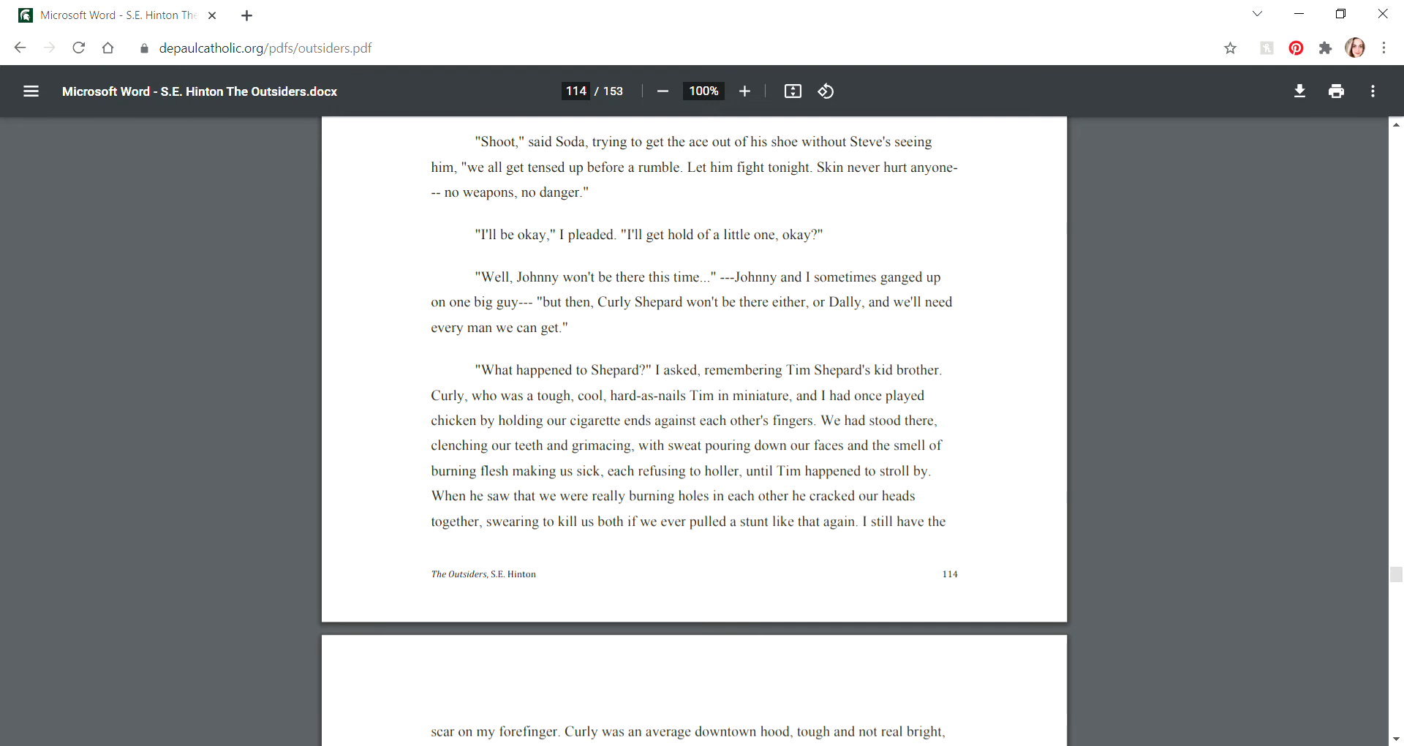
scroll(down, 3)
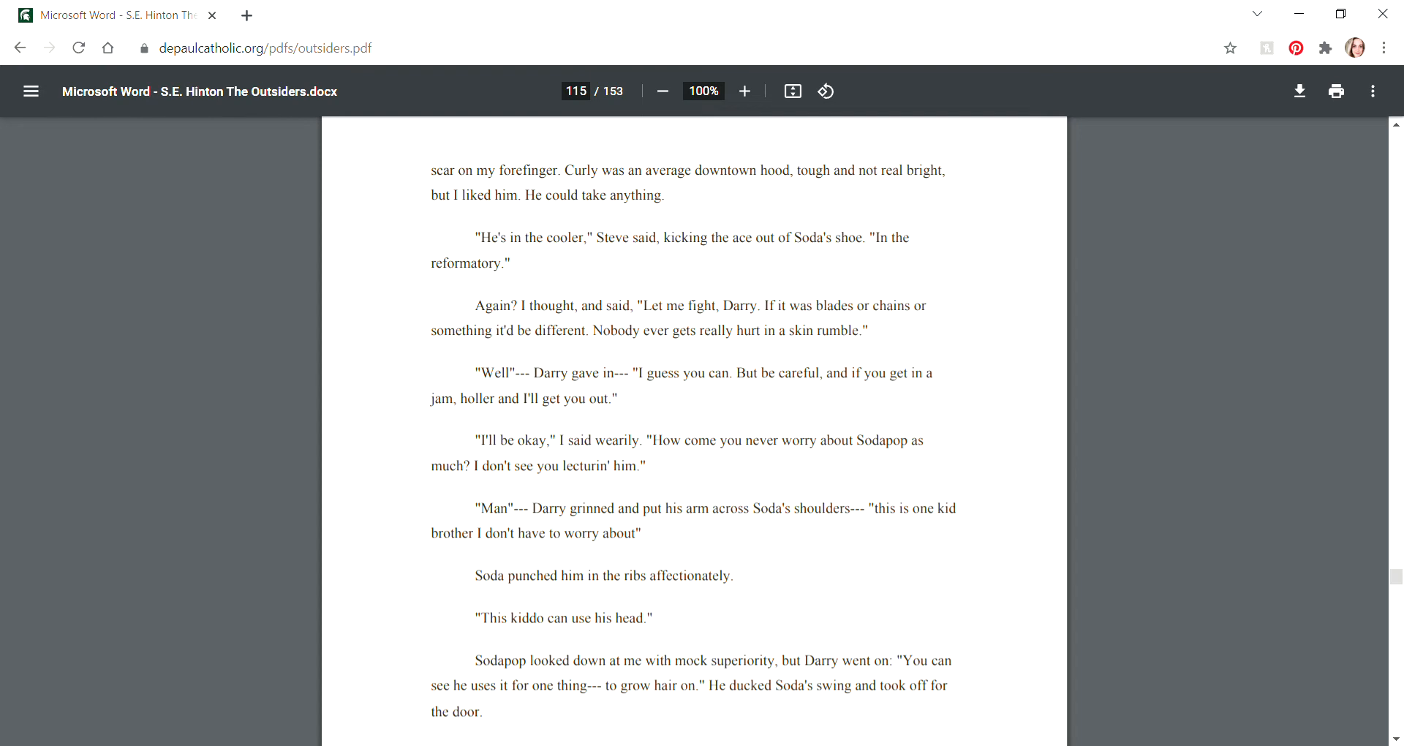
scroll(down, 3)
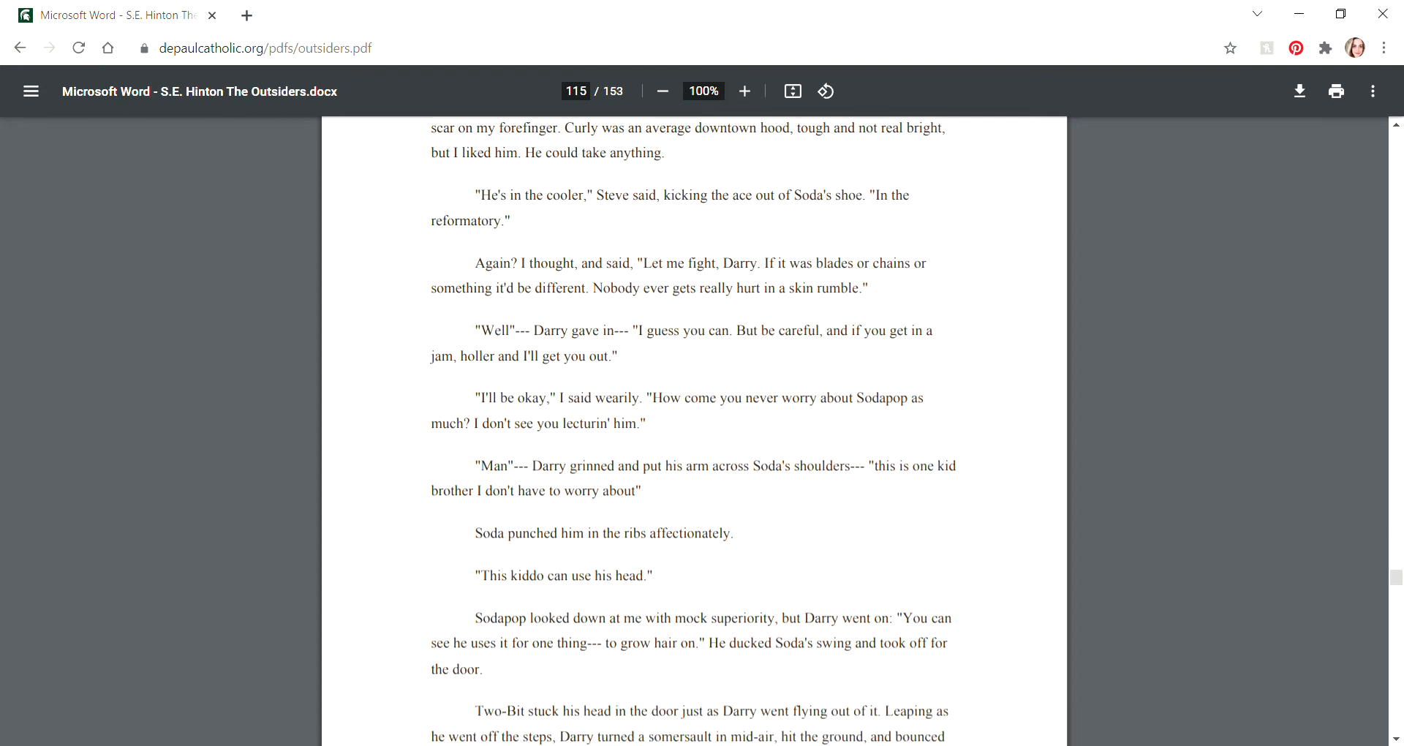
scroll(down, 3)
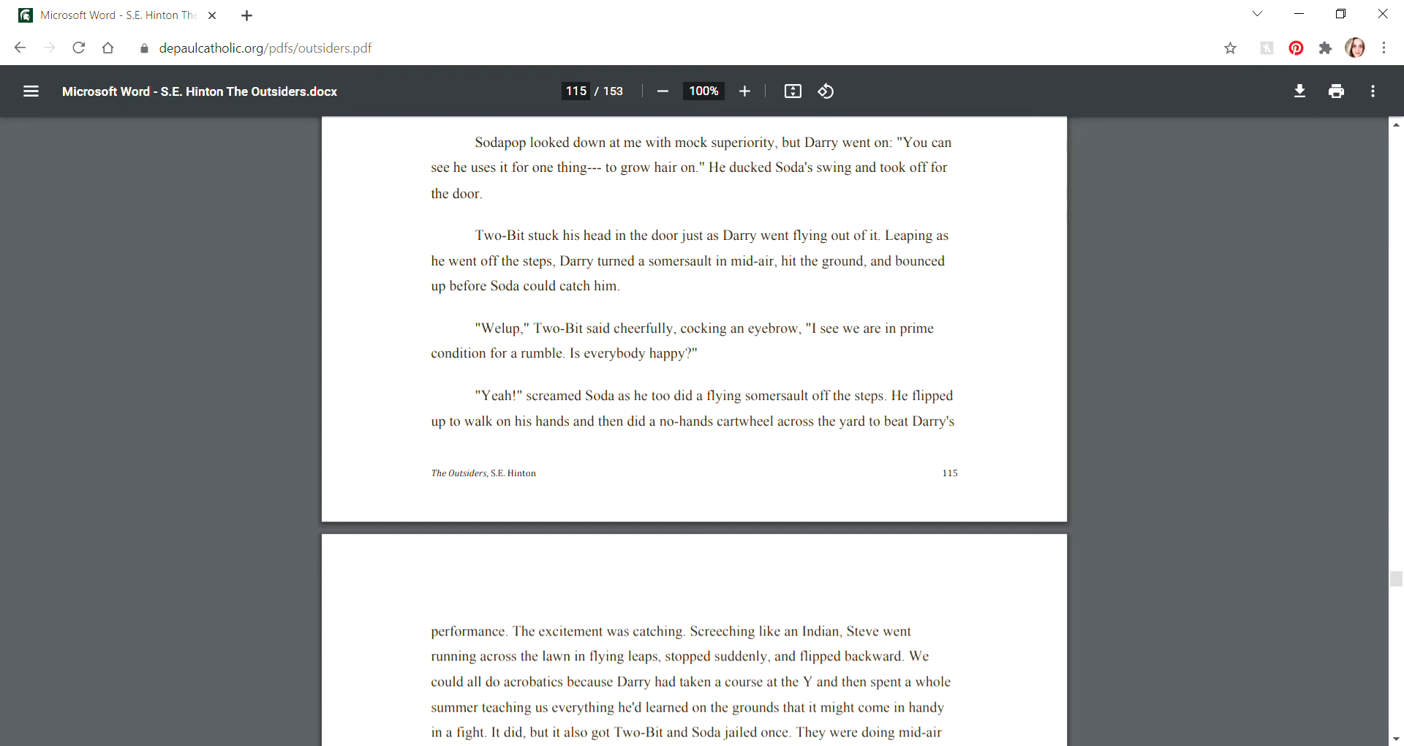
scroll(down, 3)
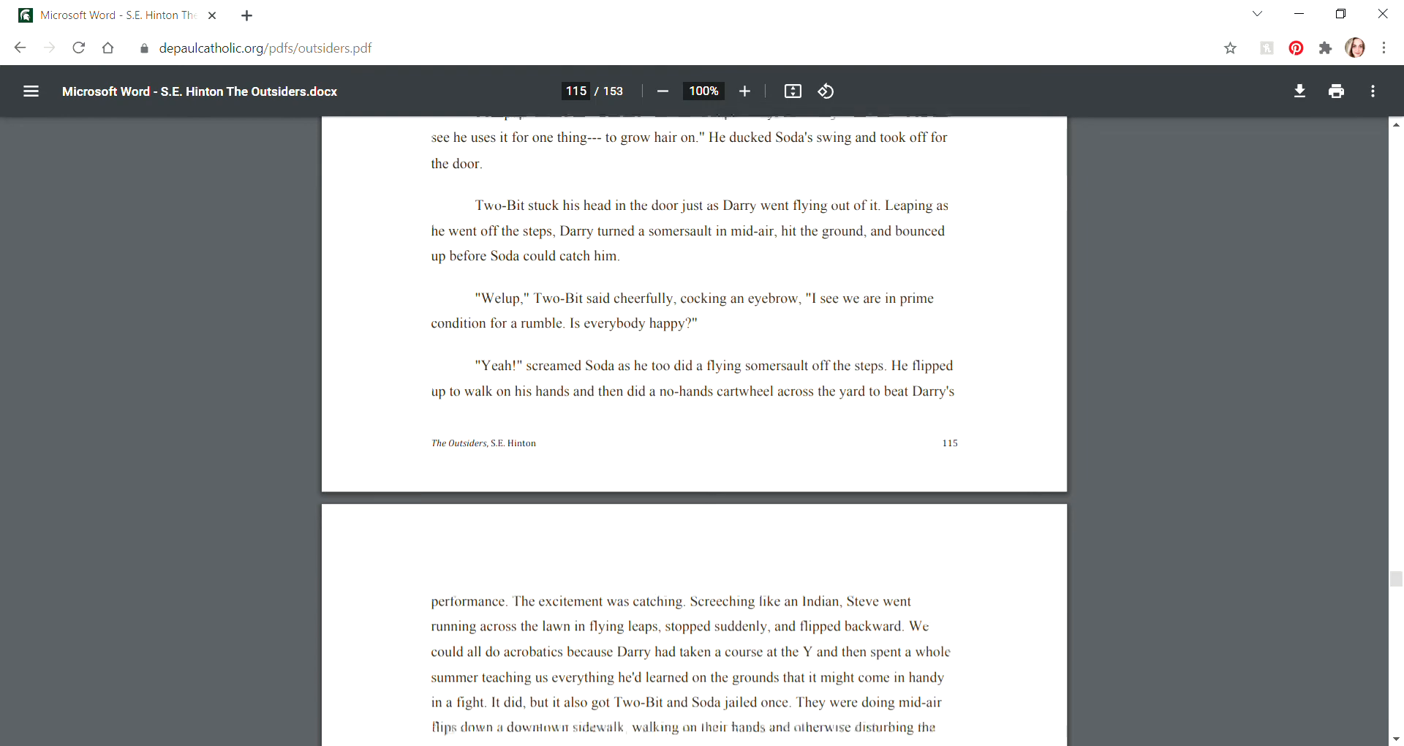
scroll(down, 3)
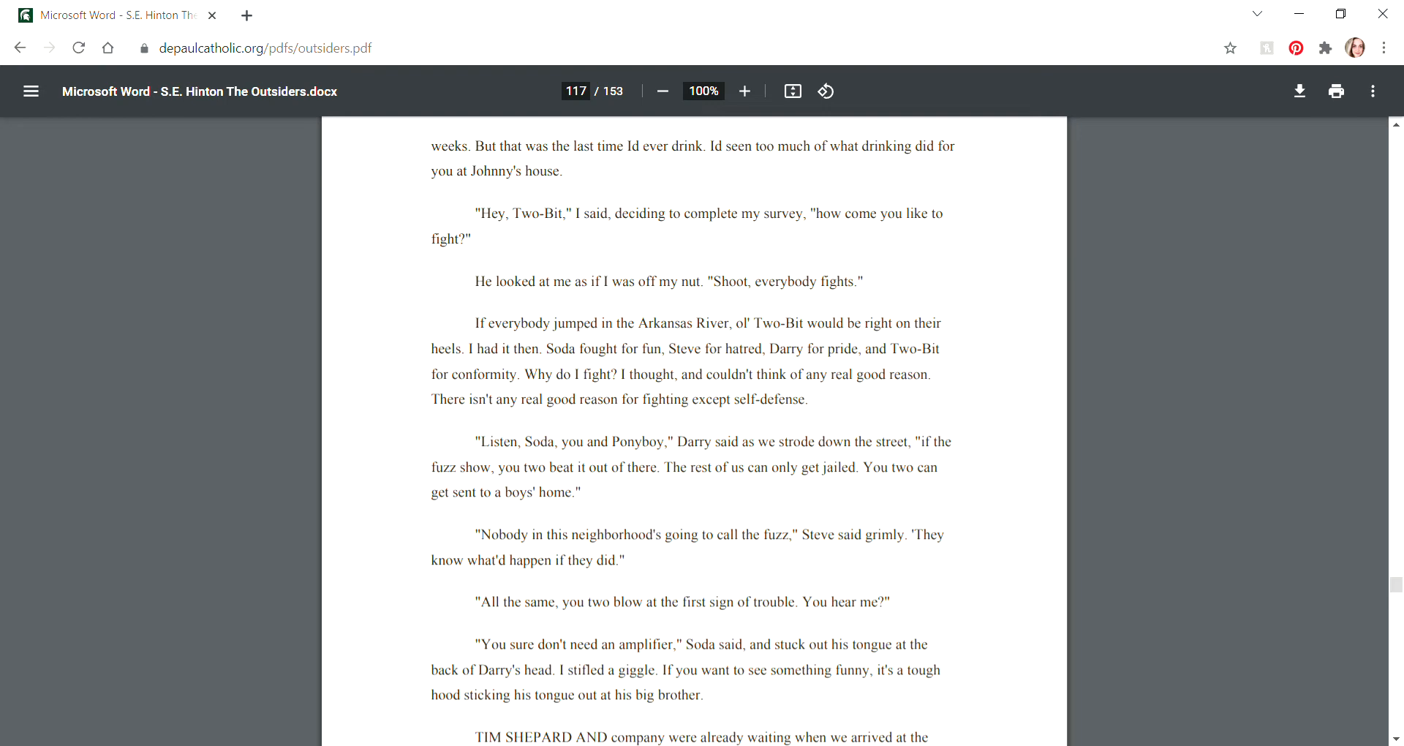
scroll(down, 3)
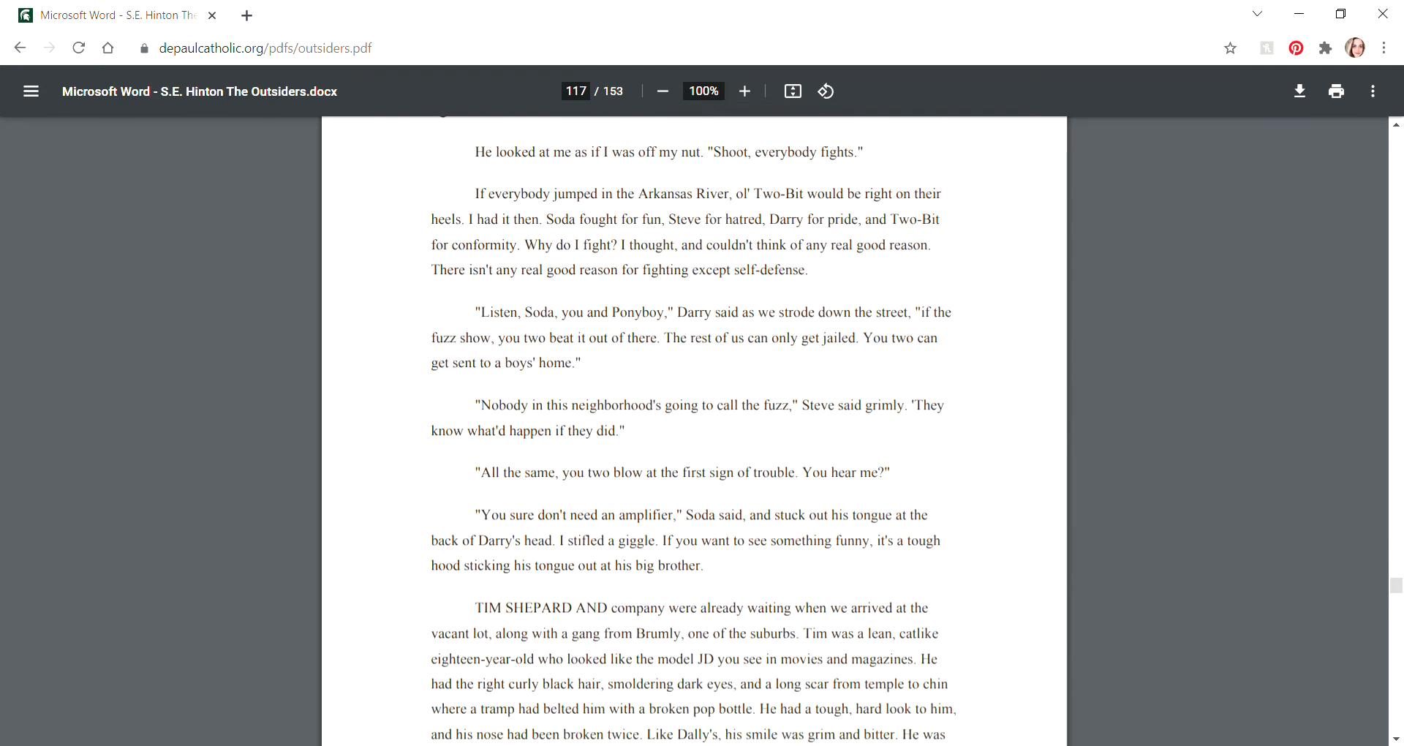
scroll(down, 3)
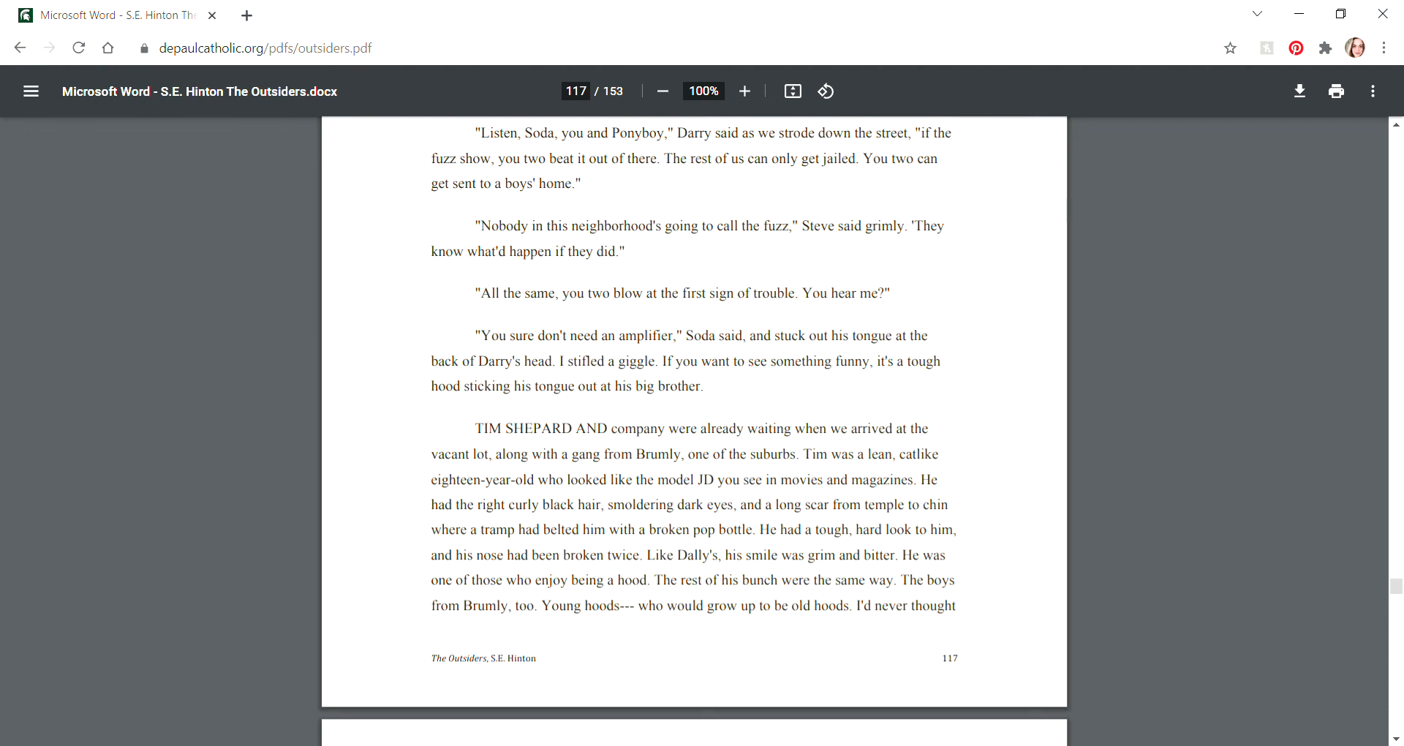
scroll(down, 3)
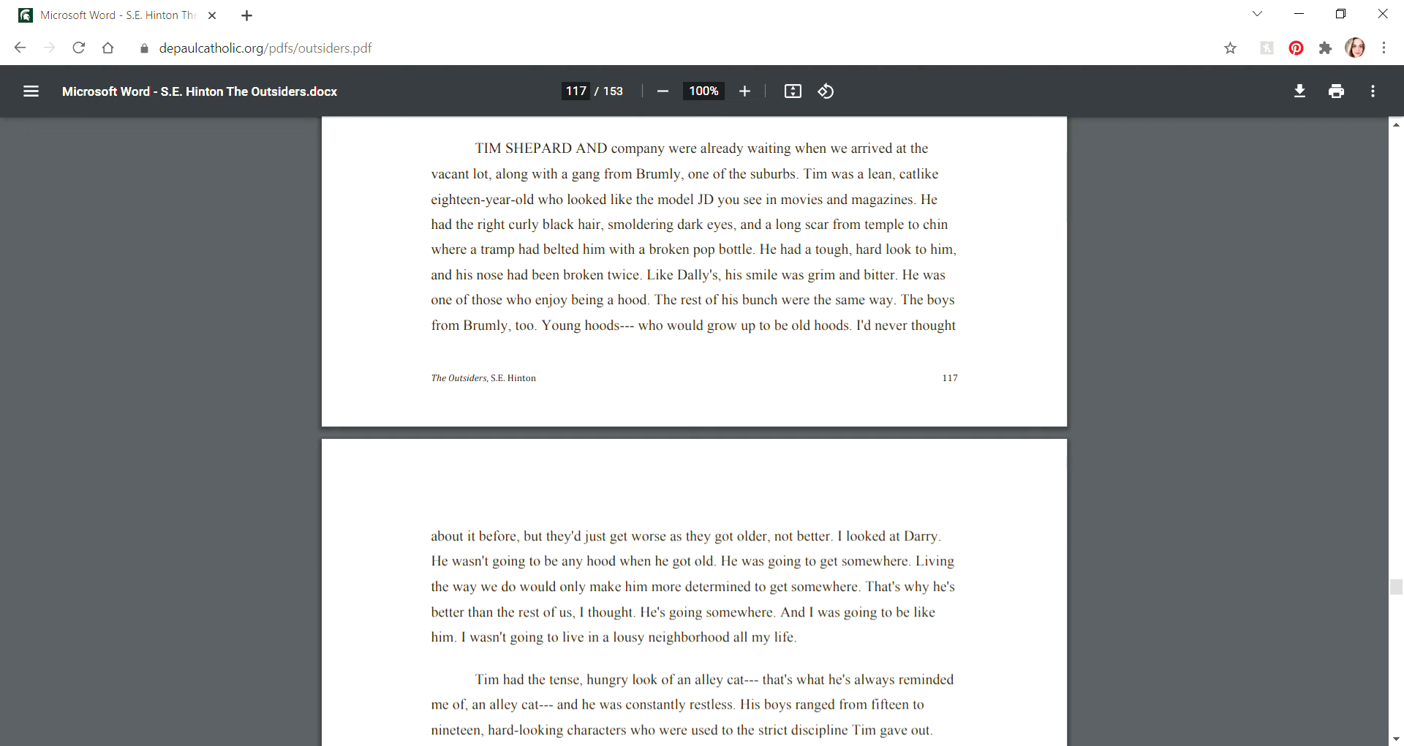
scroll(down, 3)
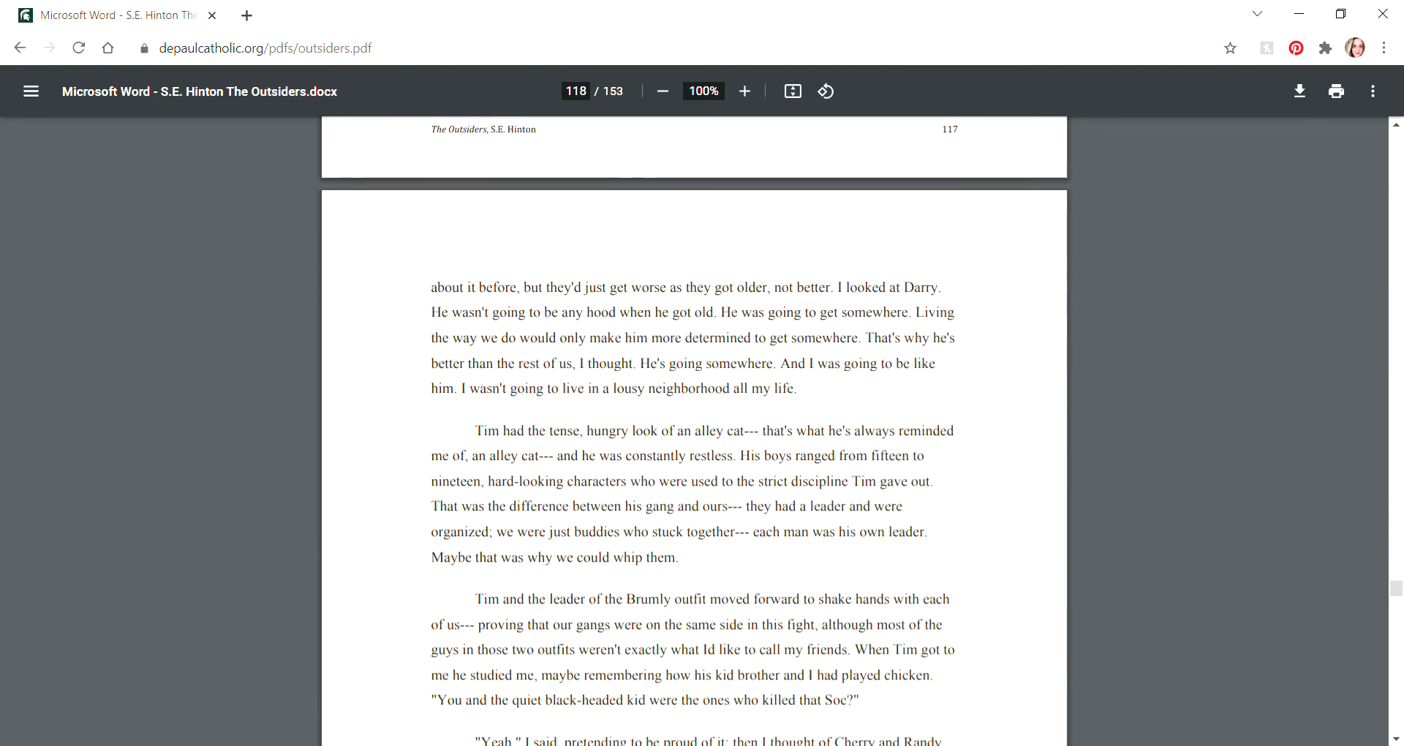
scroll(down, 3)
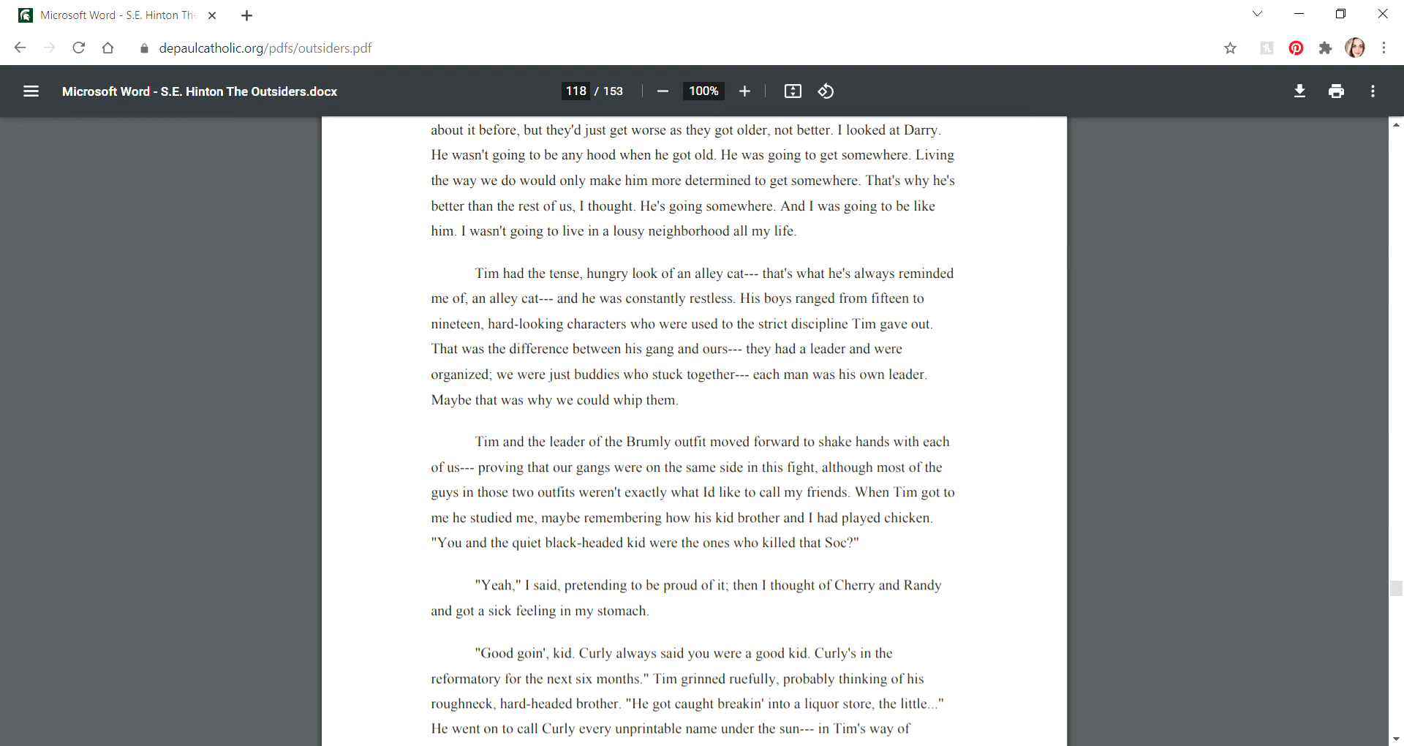
scroll(down, 3)
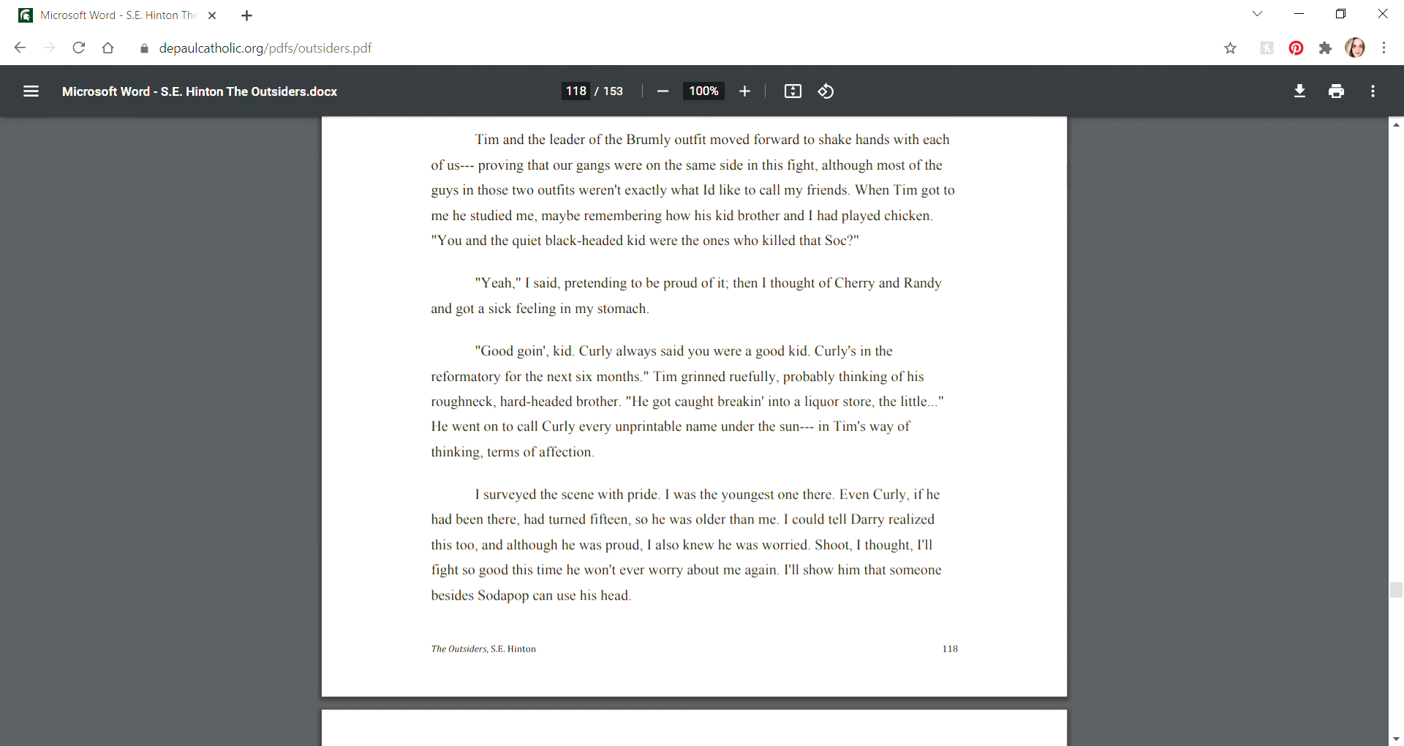
scroll(down, 3)
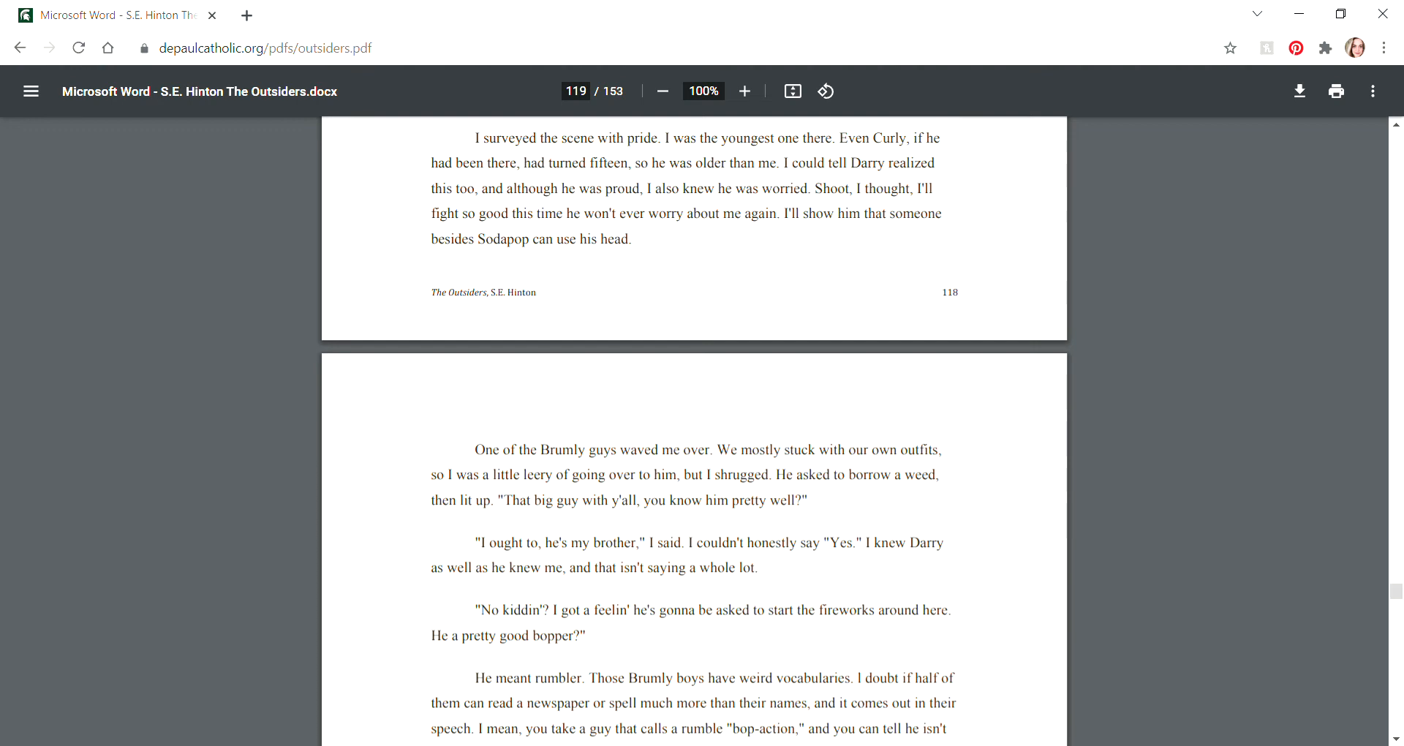
scroll(down, 3)
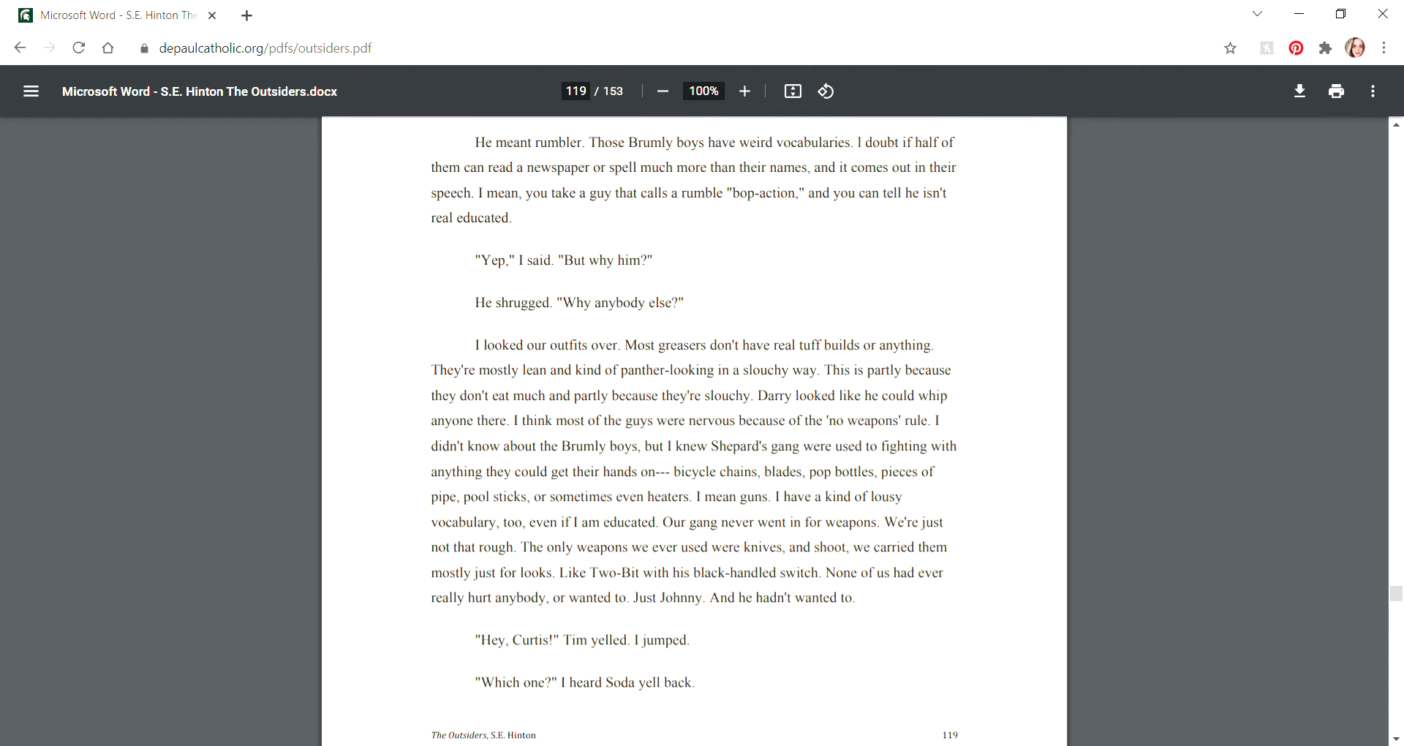
scroll(down, 3)
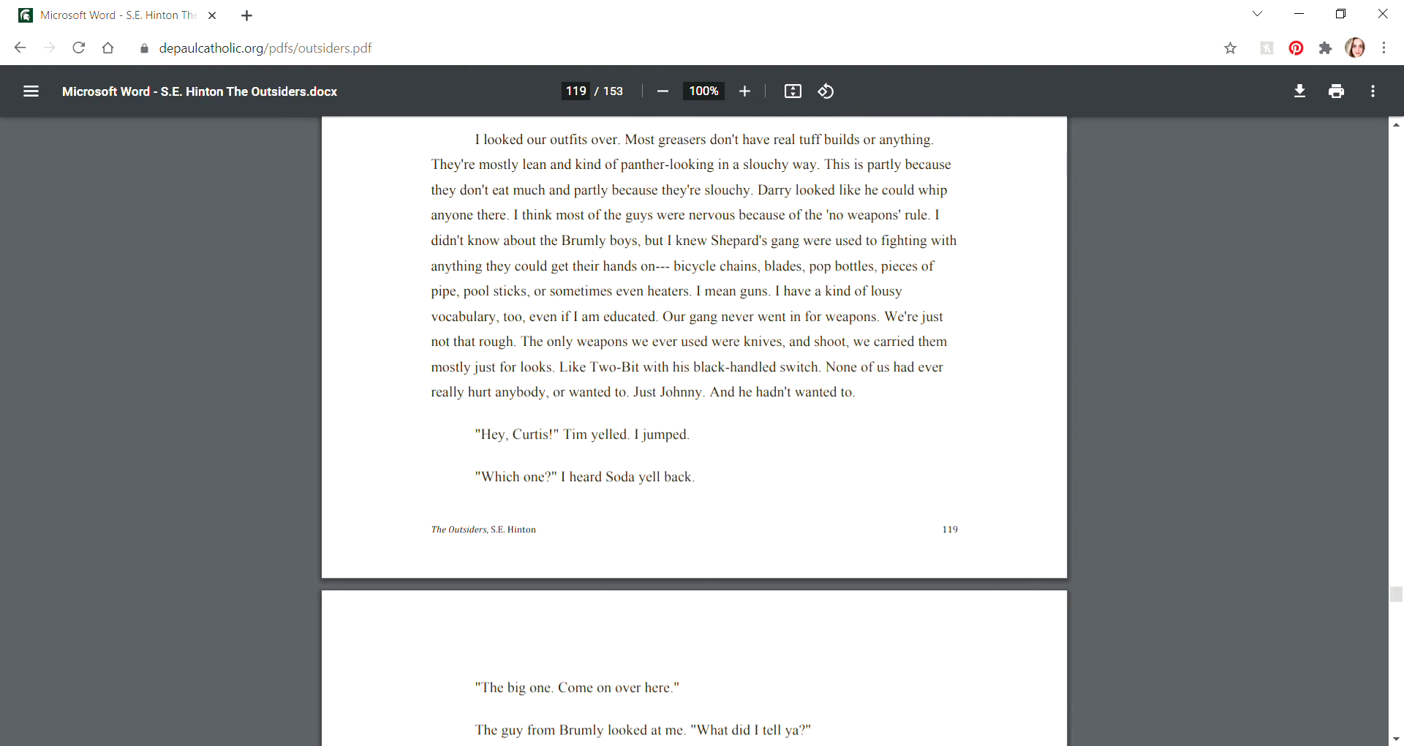
scroll(down, 3)
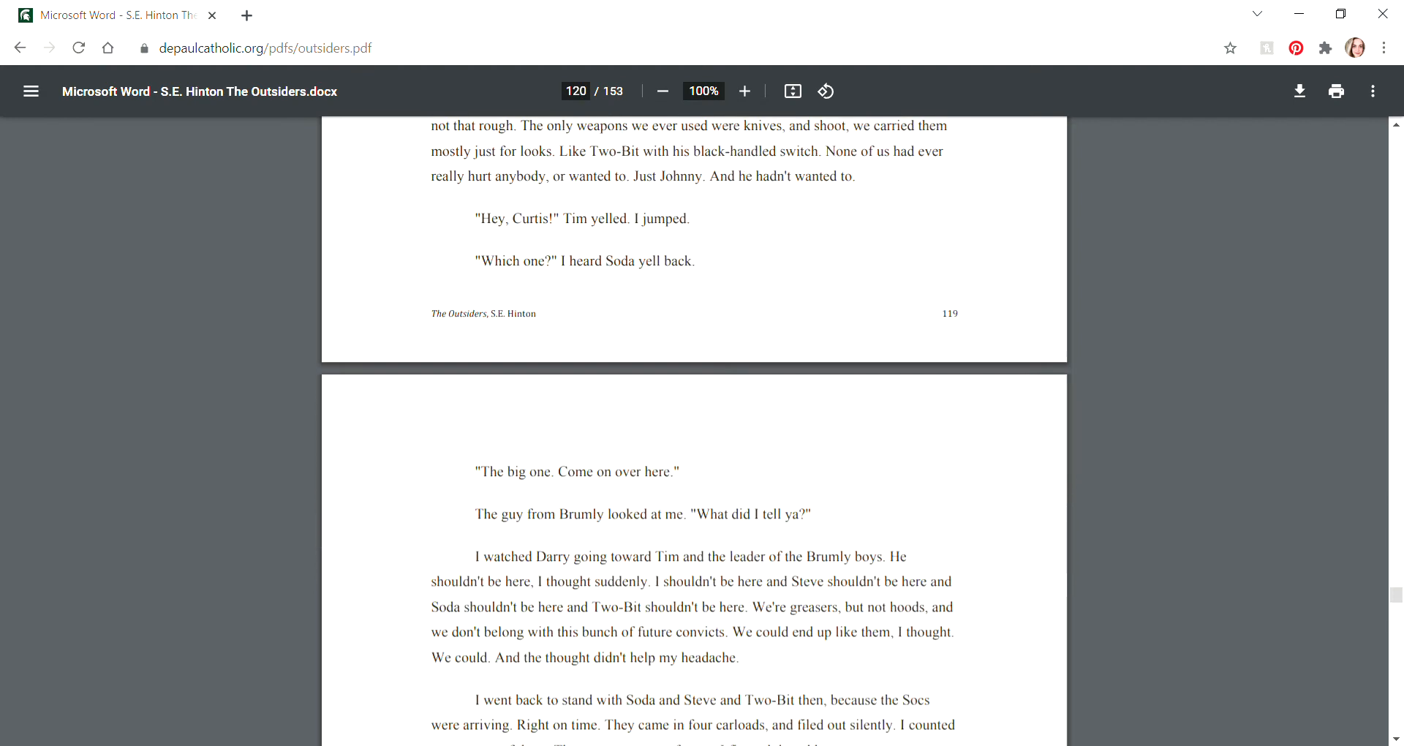
scroll(down, 3)
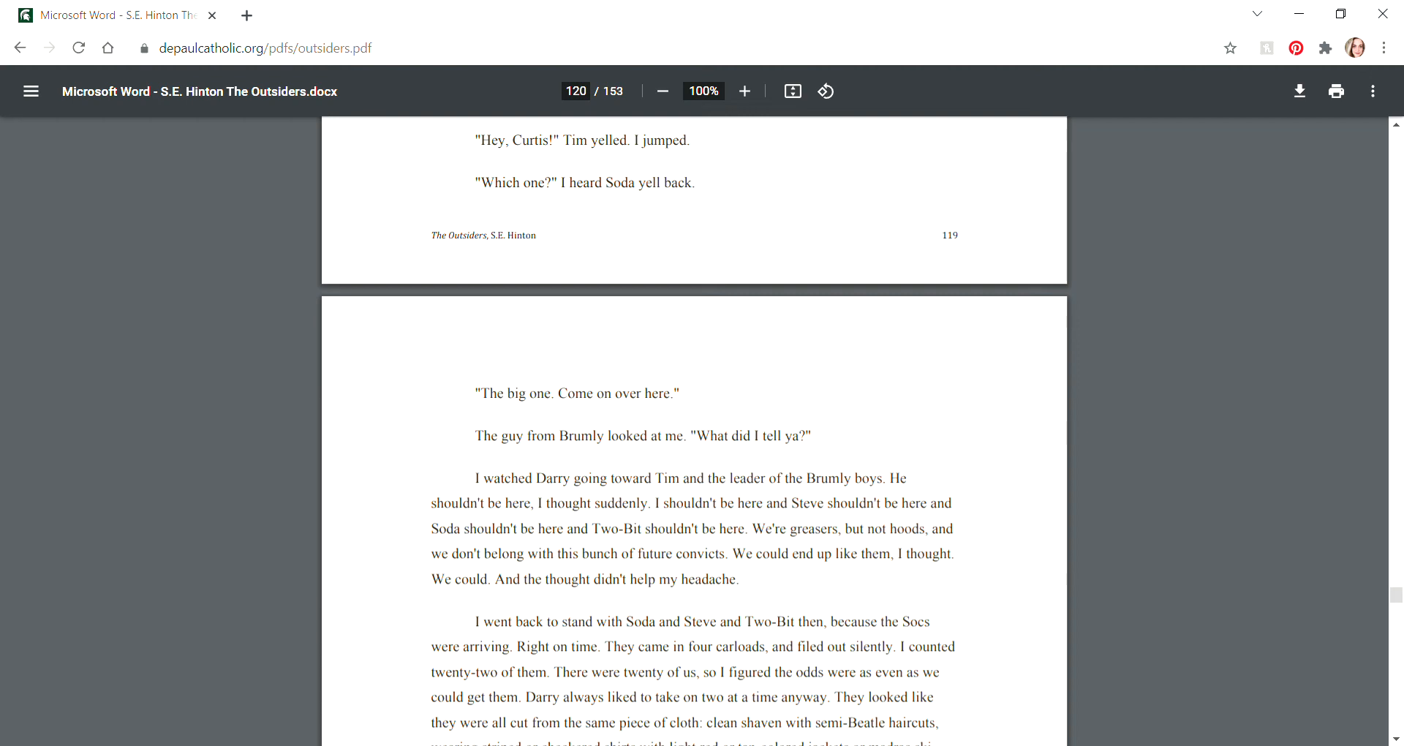
scroll(down, 3)
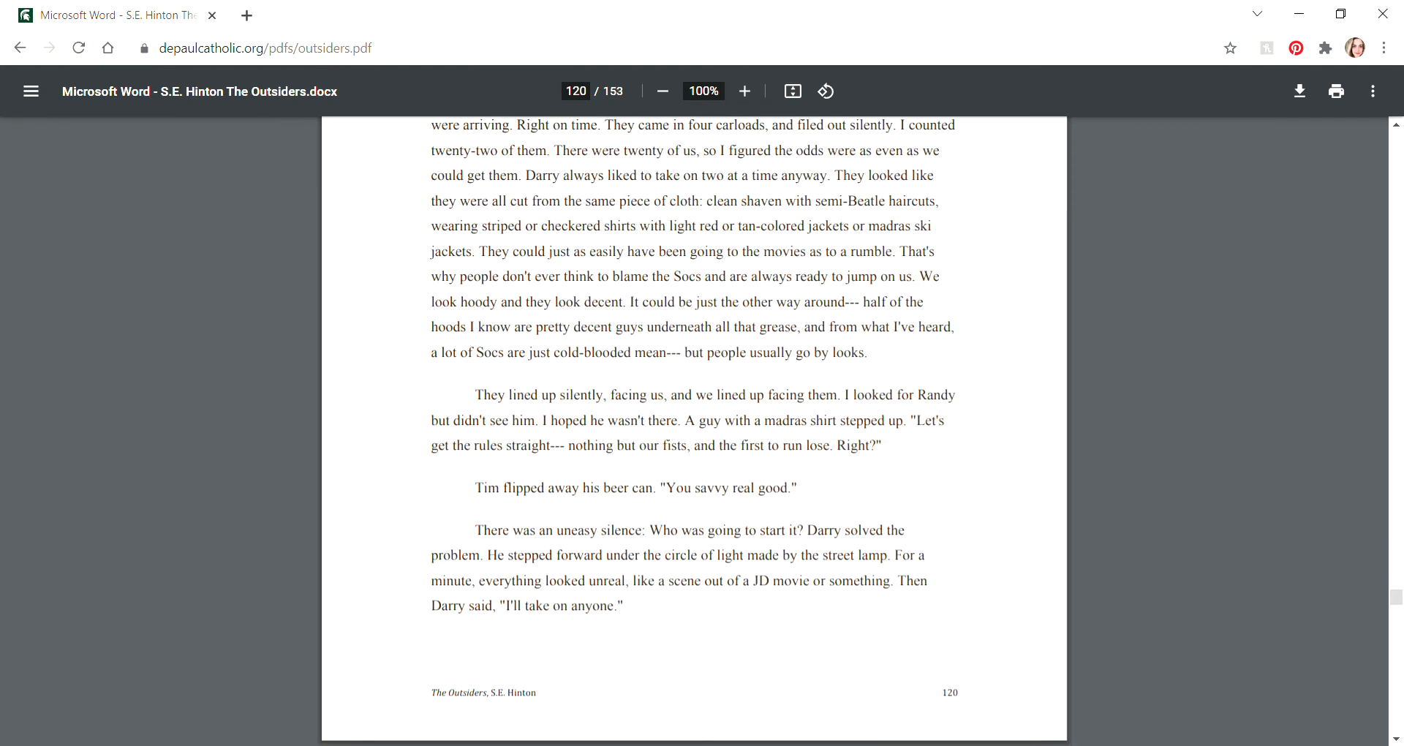
scroll(down, 3)
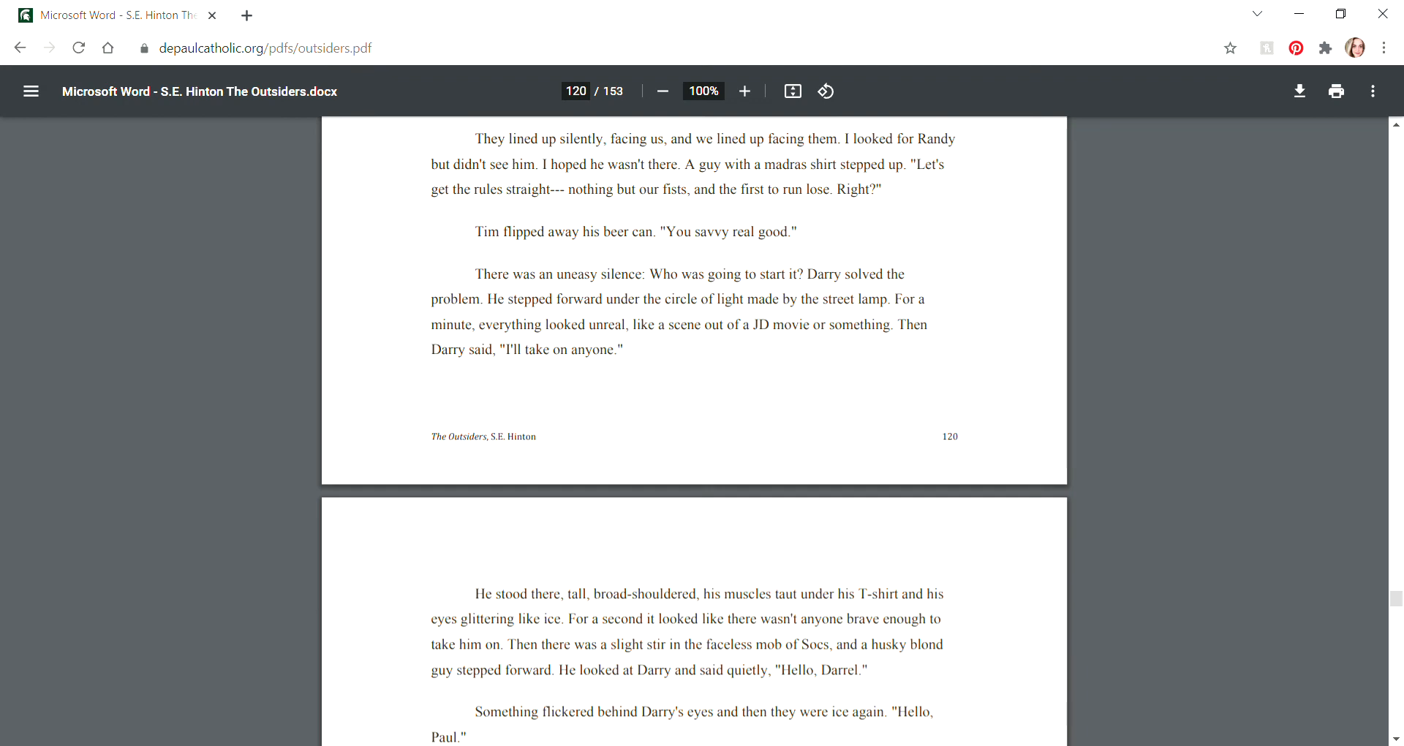
scroll(down, 3)
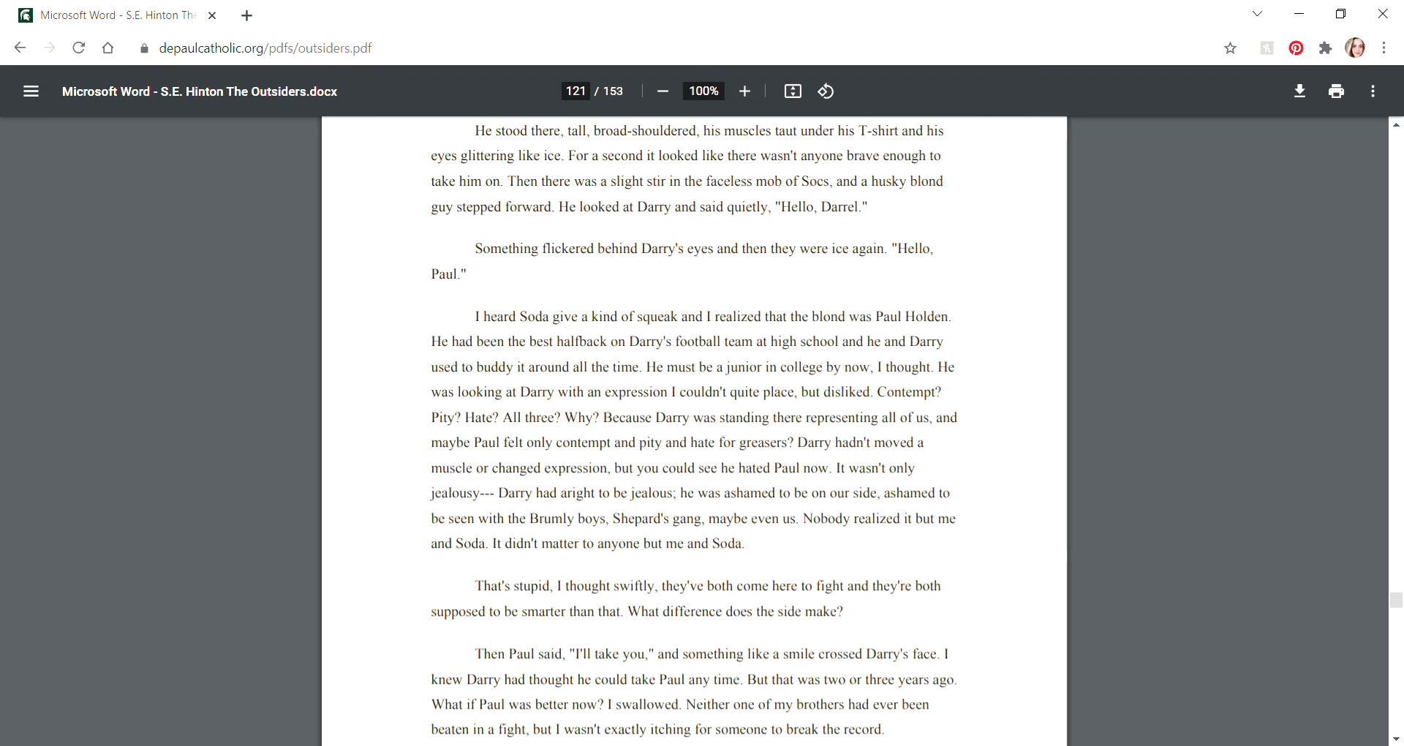
scroll(down, 3)
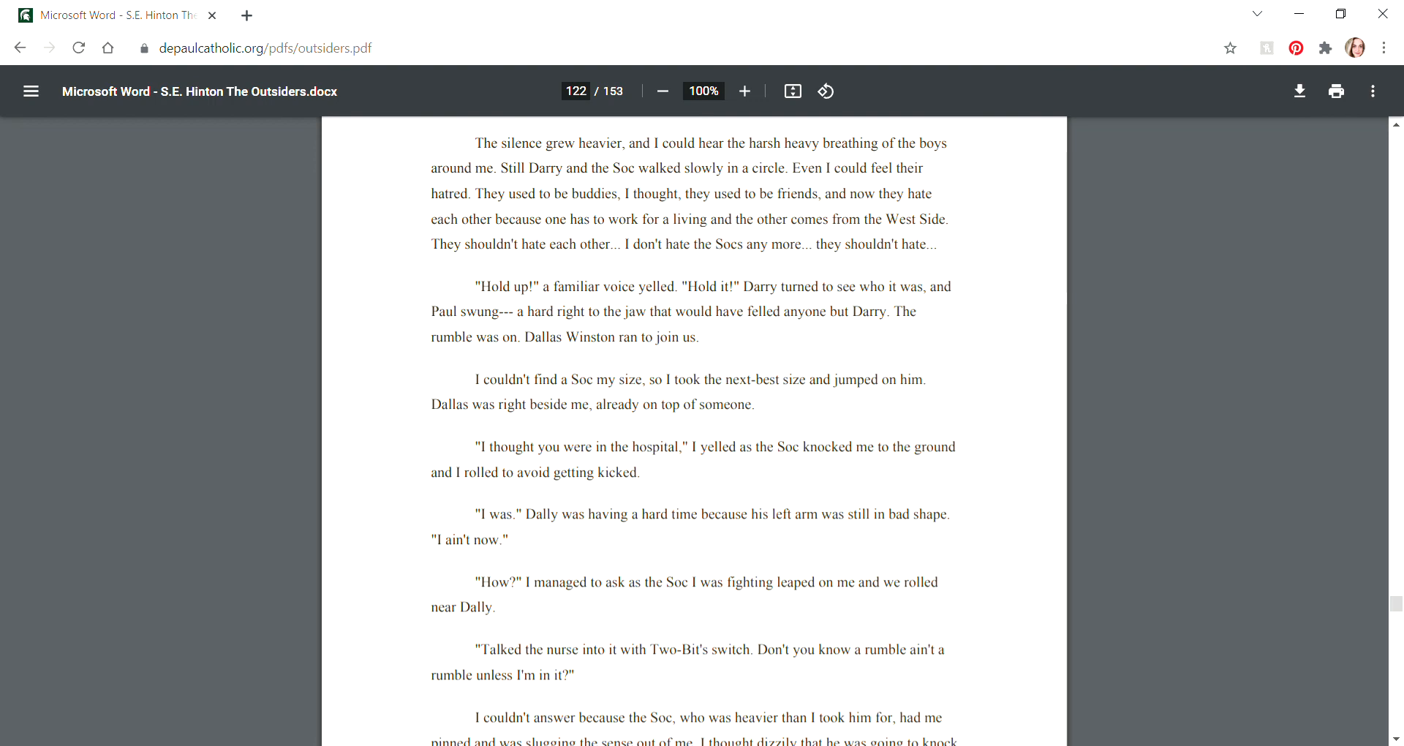
scroll(down, 3)
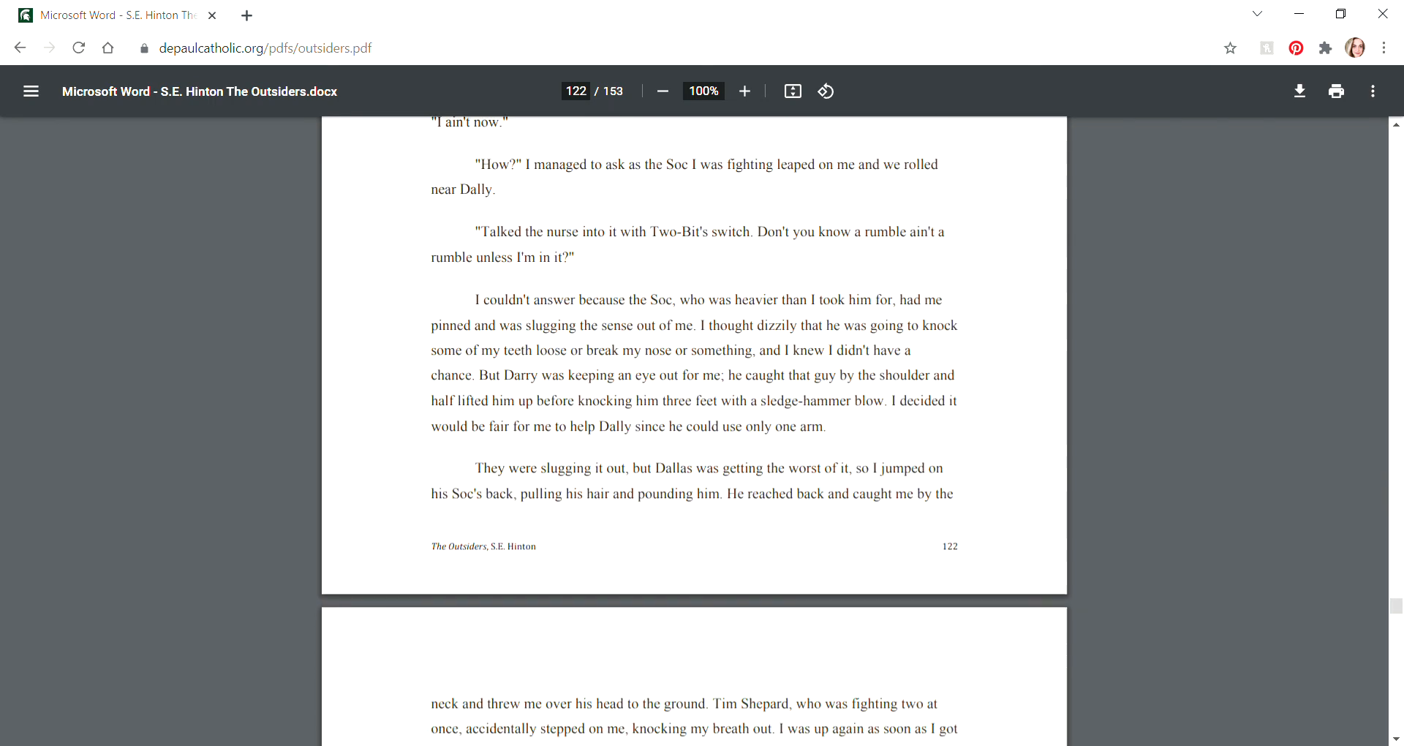
scroll(down, 3)
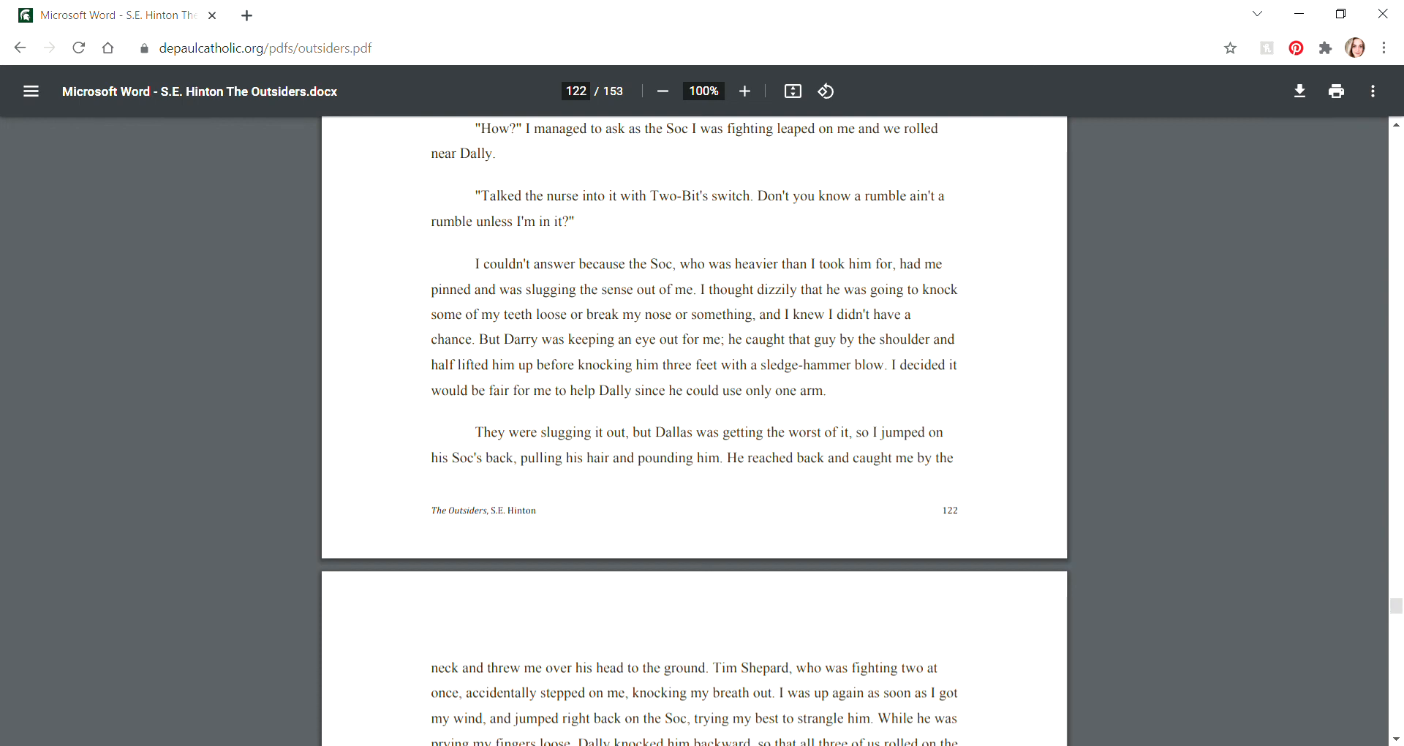
scroll(down, 3)
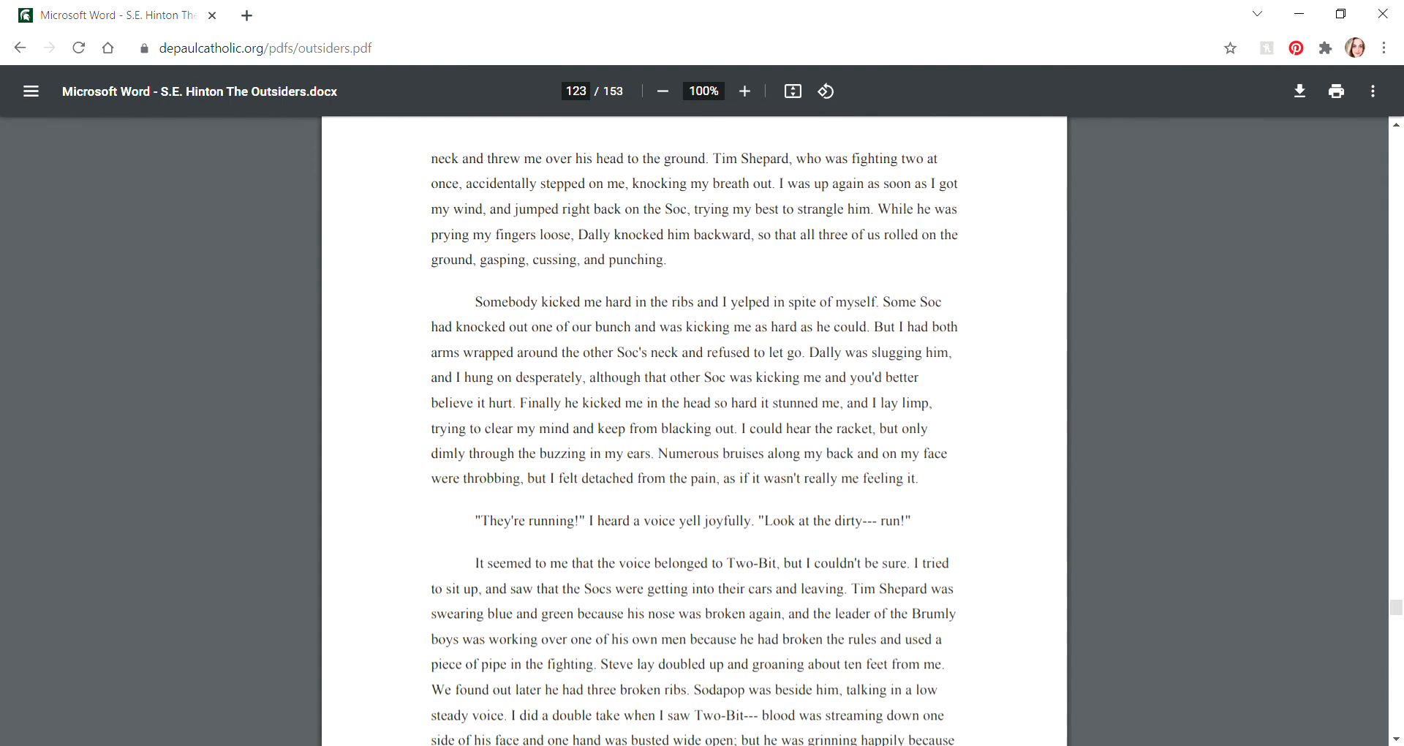
scroll(down, 3)
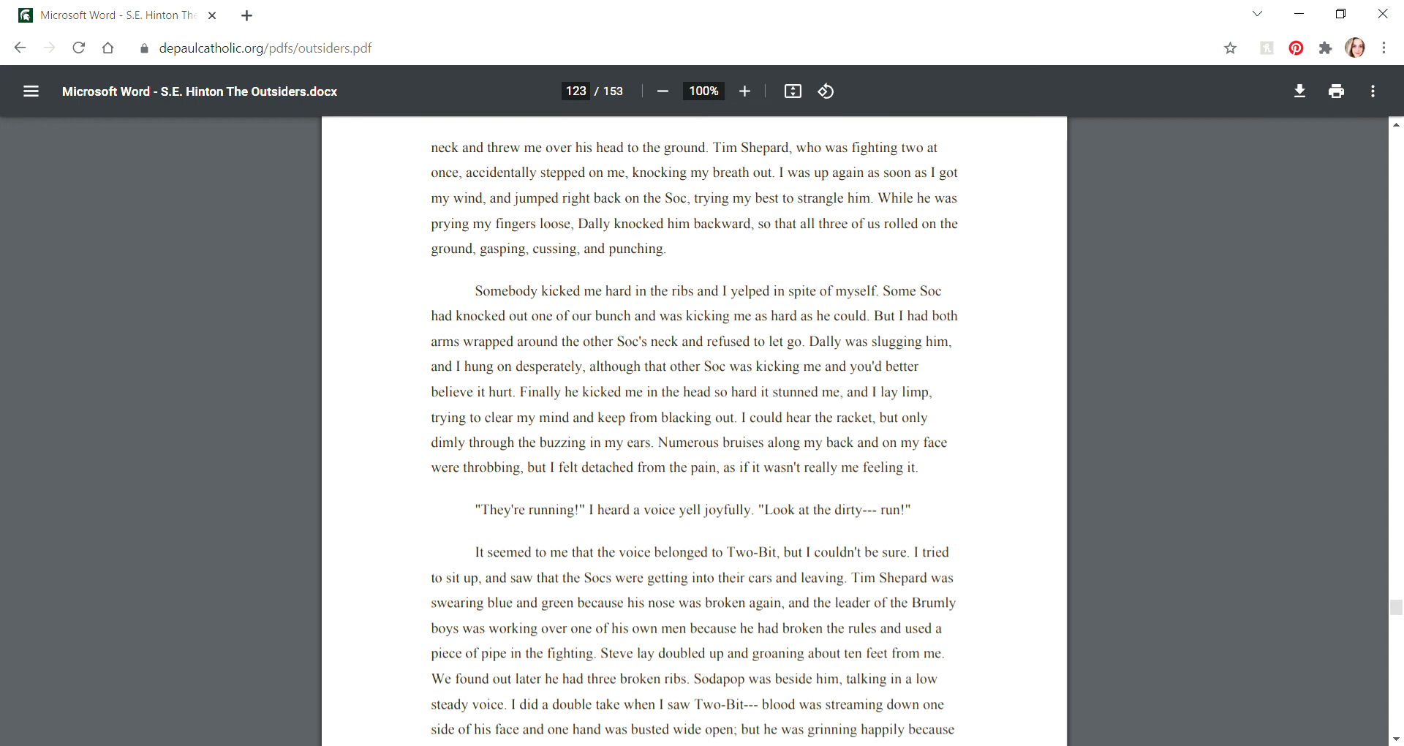
scroll(down, 3)
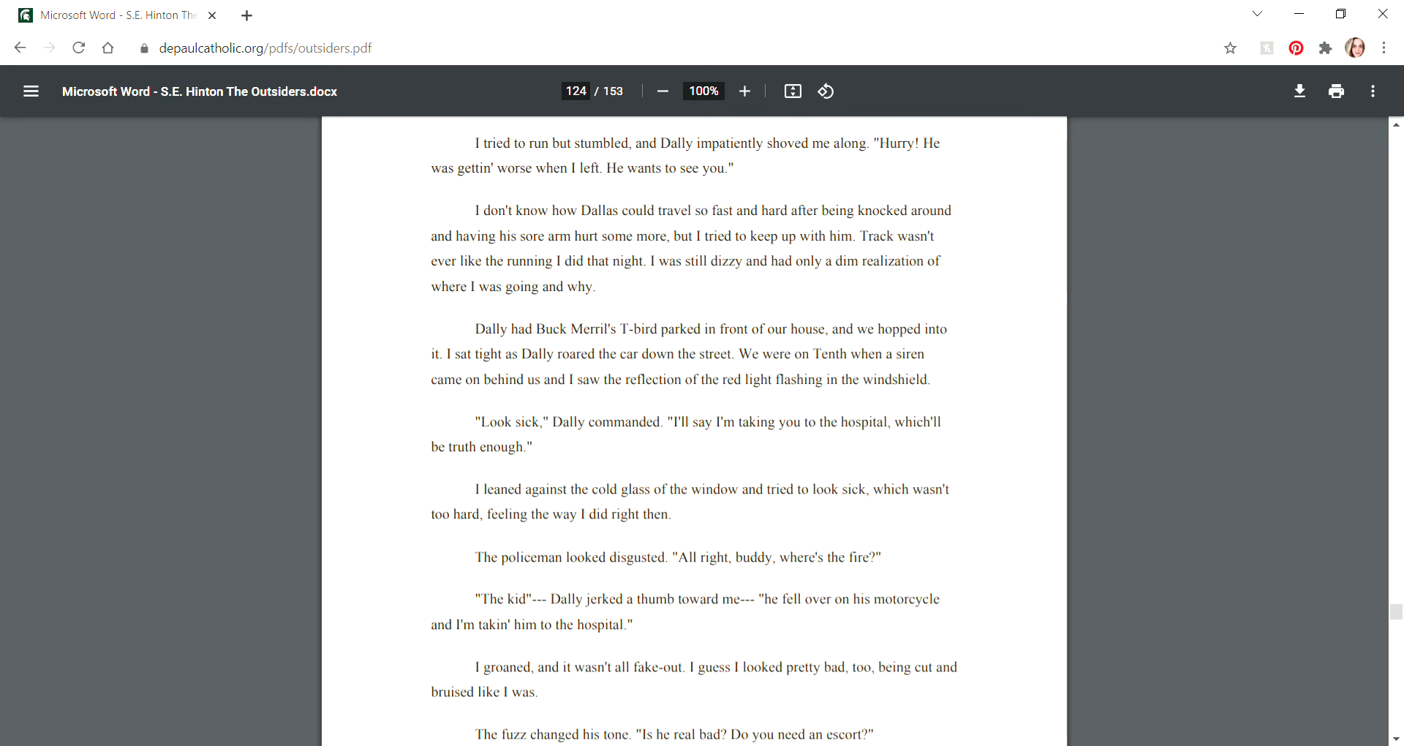
scroll(down, 3)
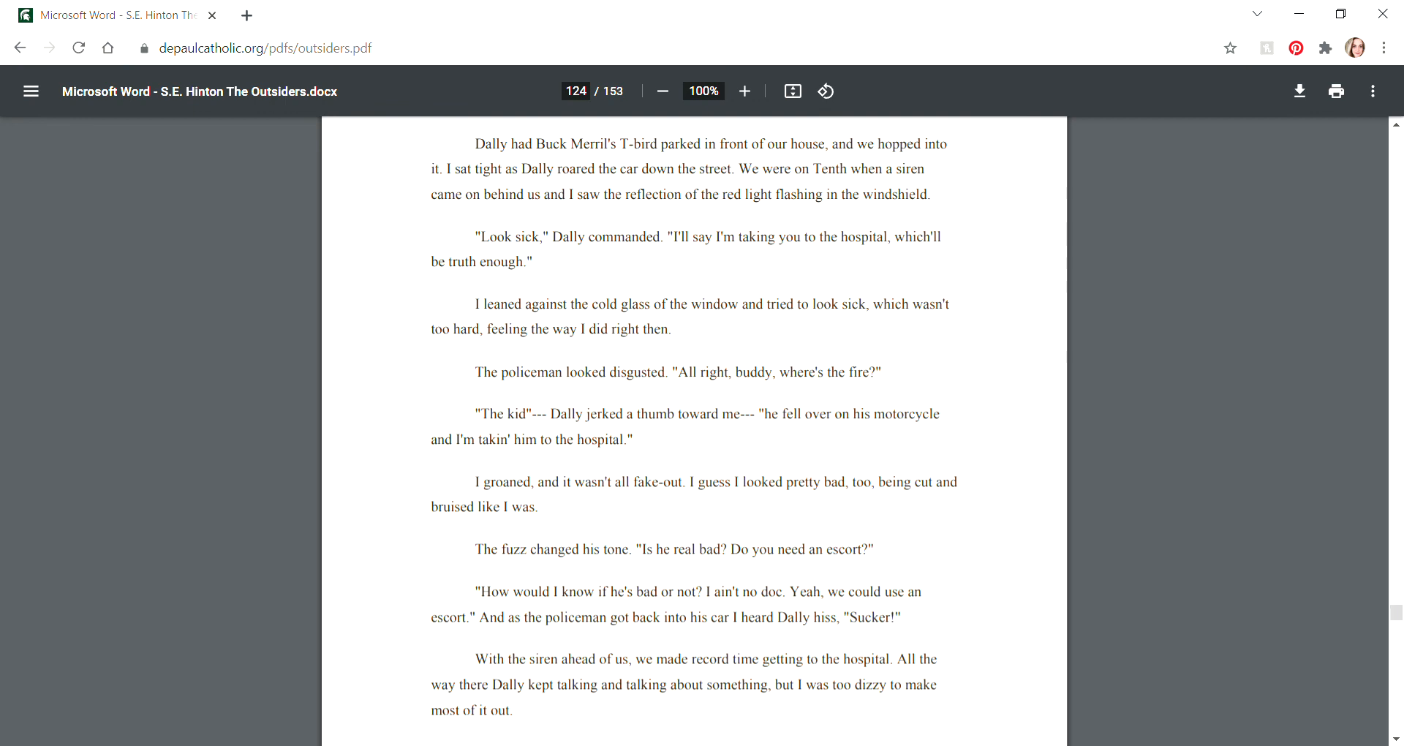
scroll(down, 3)
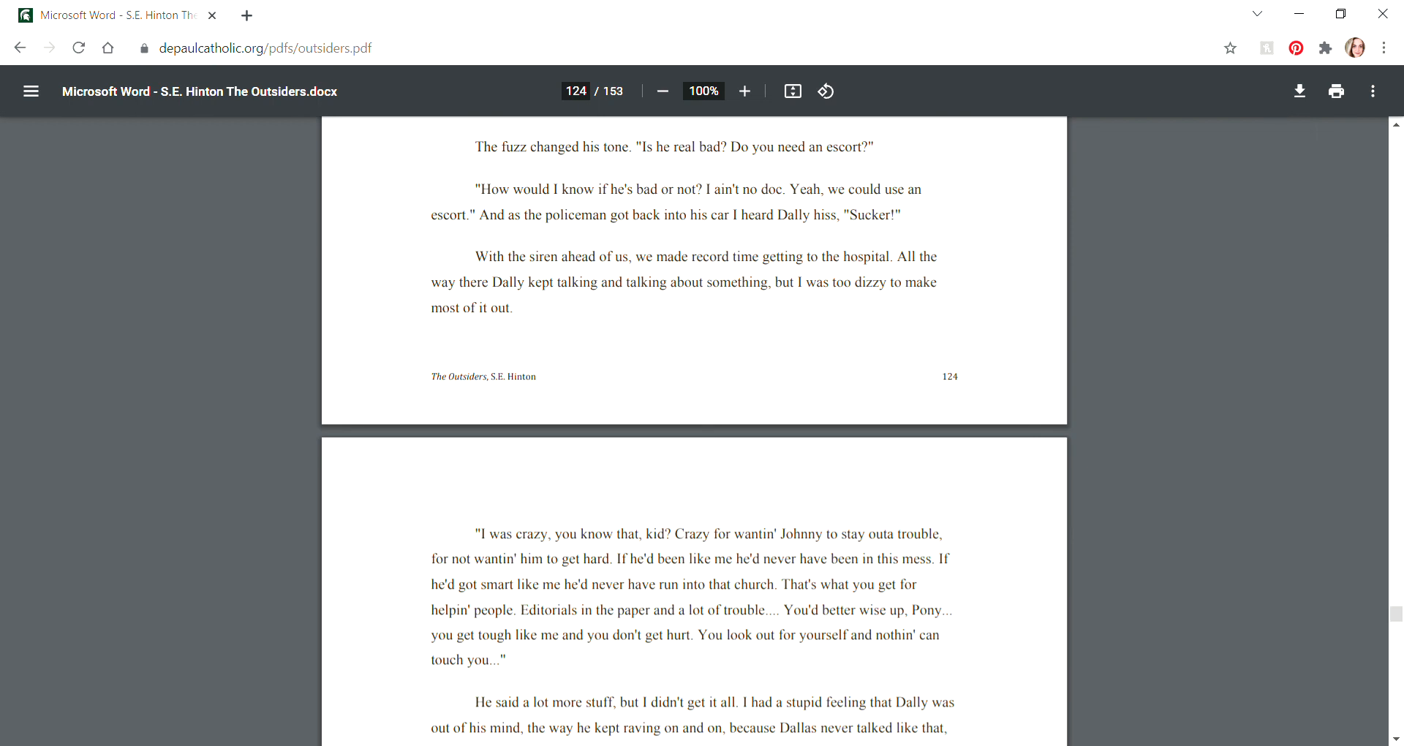
scroll(down, 3)
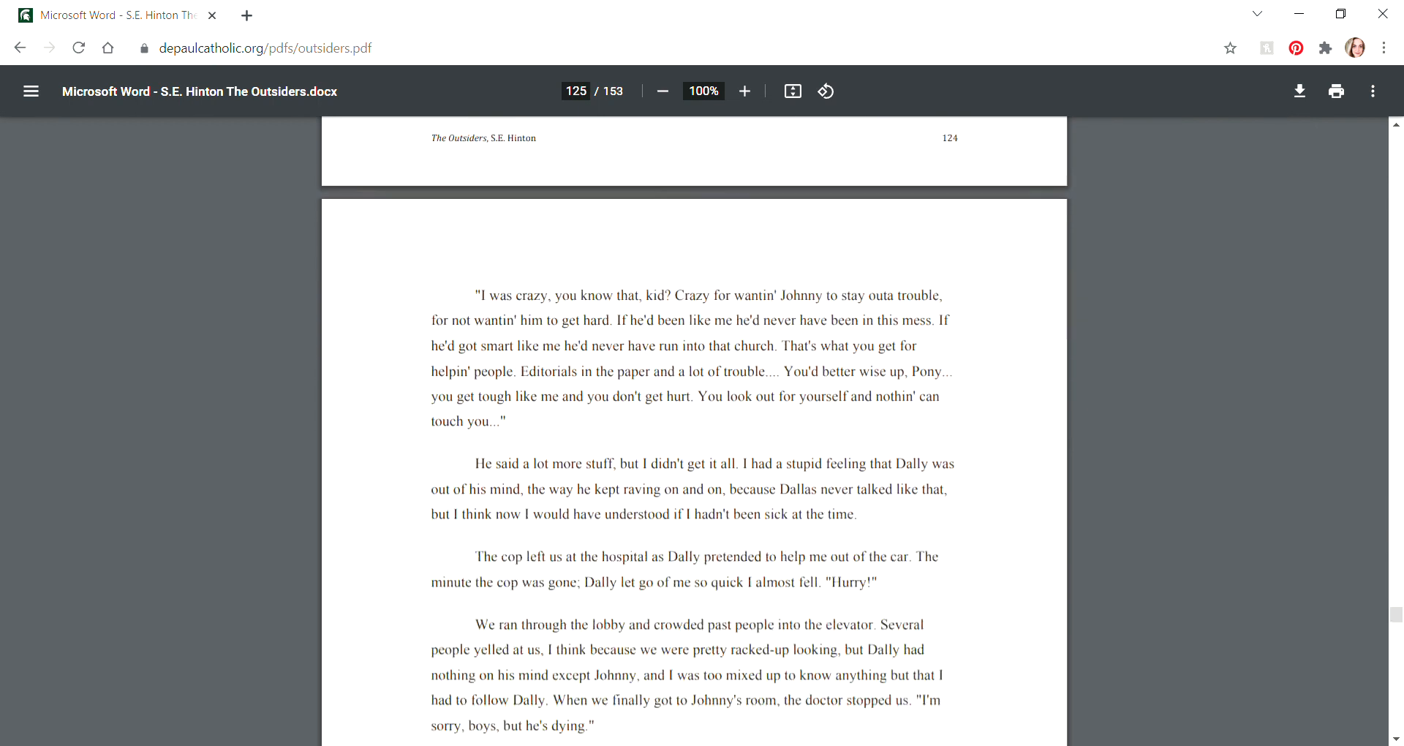
scroll(down, 3)
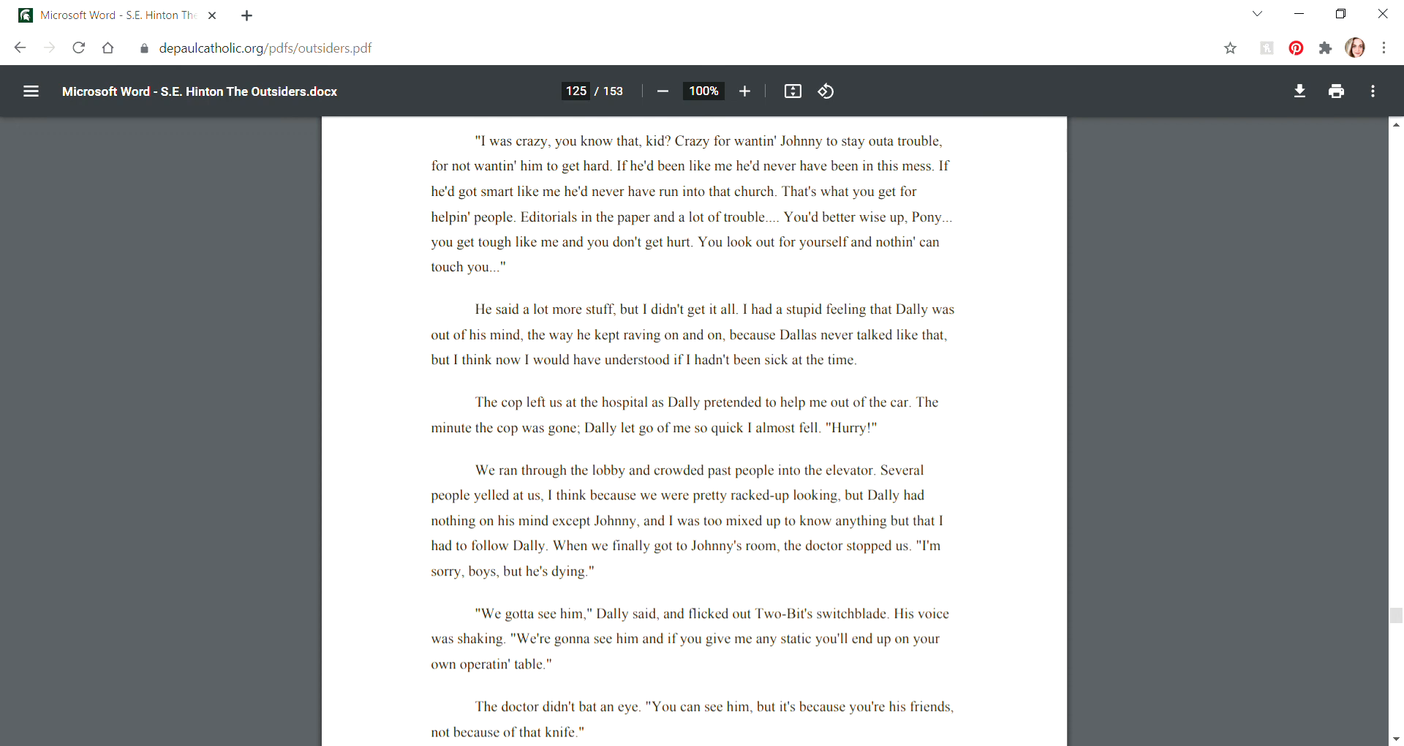
scroll(down, 3)
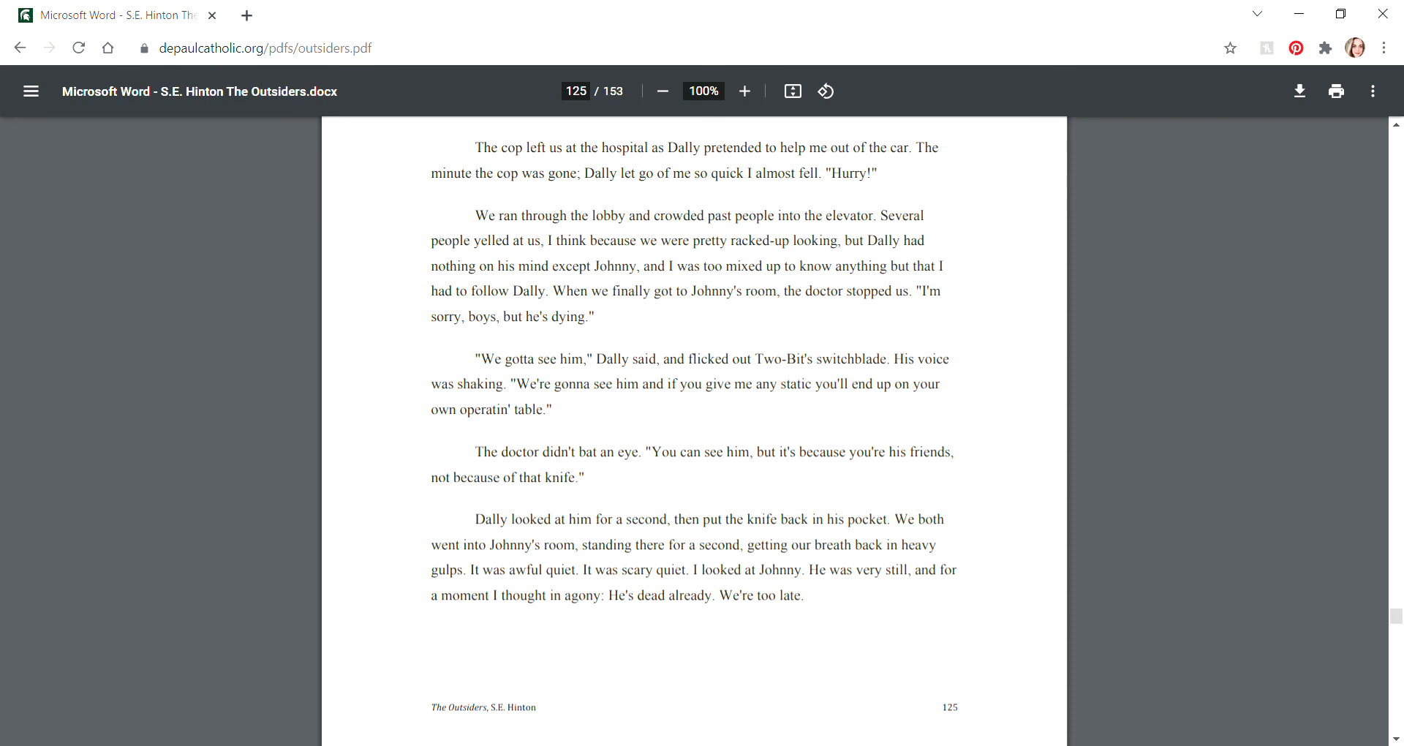
scroll(down, 3)
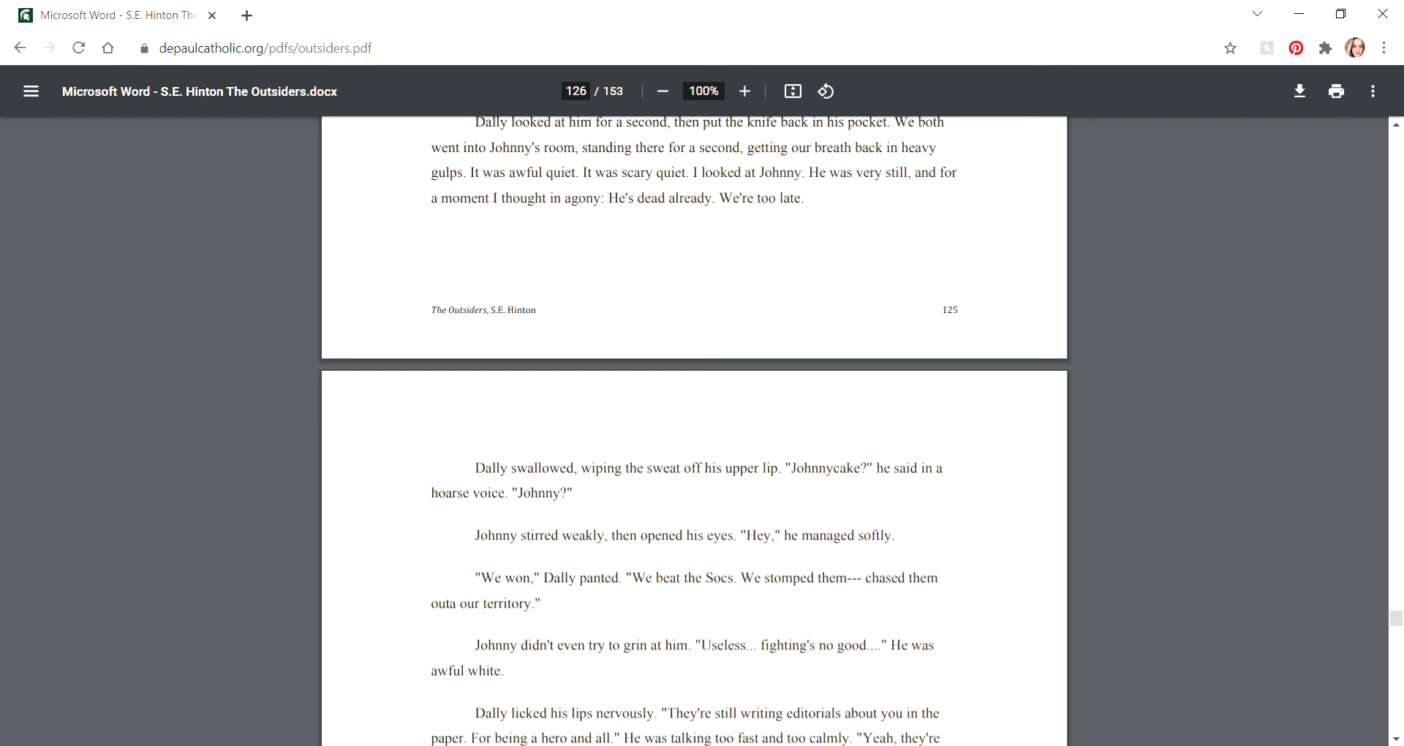
scroll(down, 3)
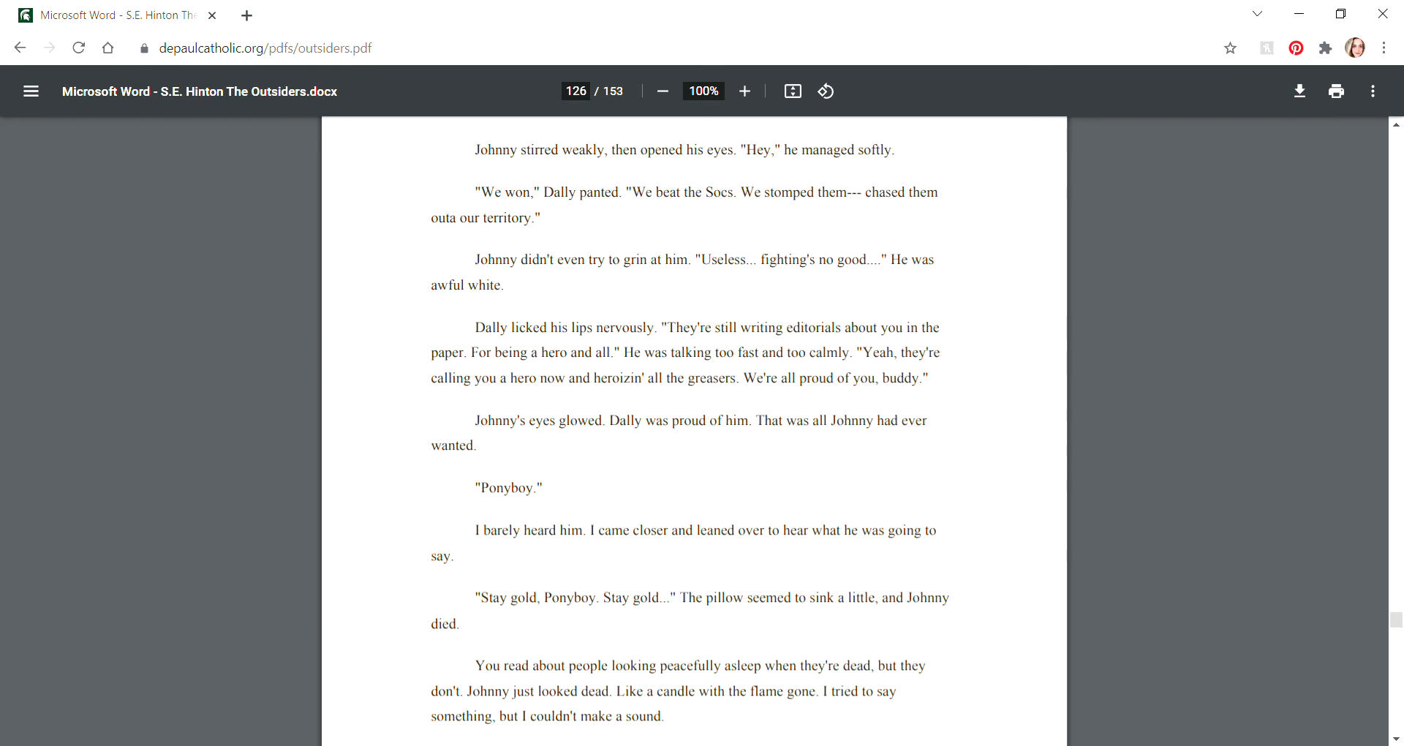
scroll(down, 3)
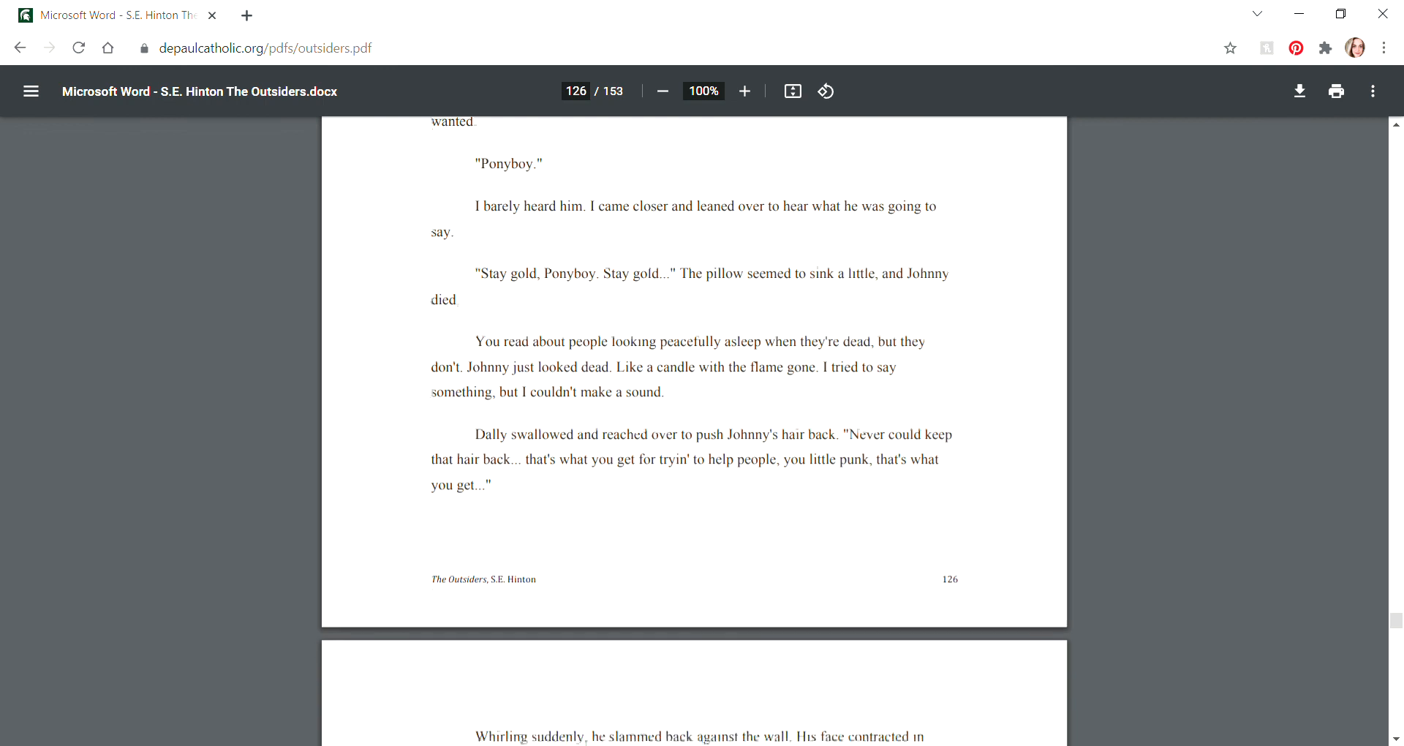
scroll(down, 3)
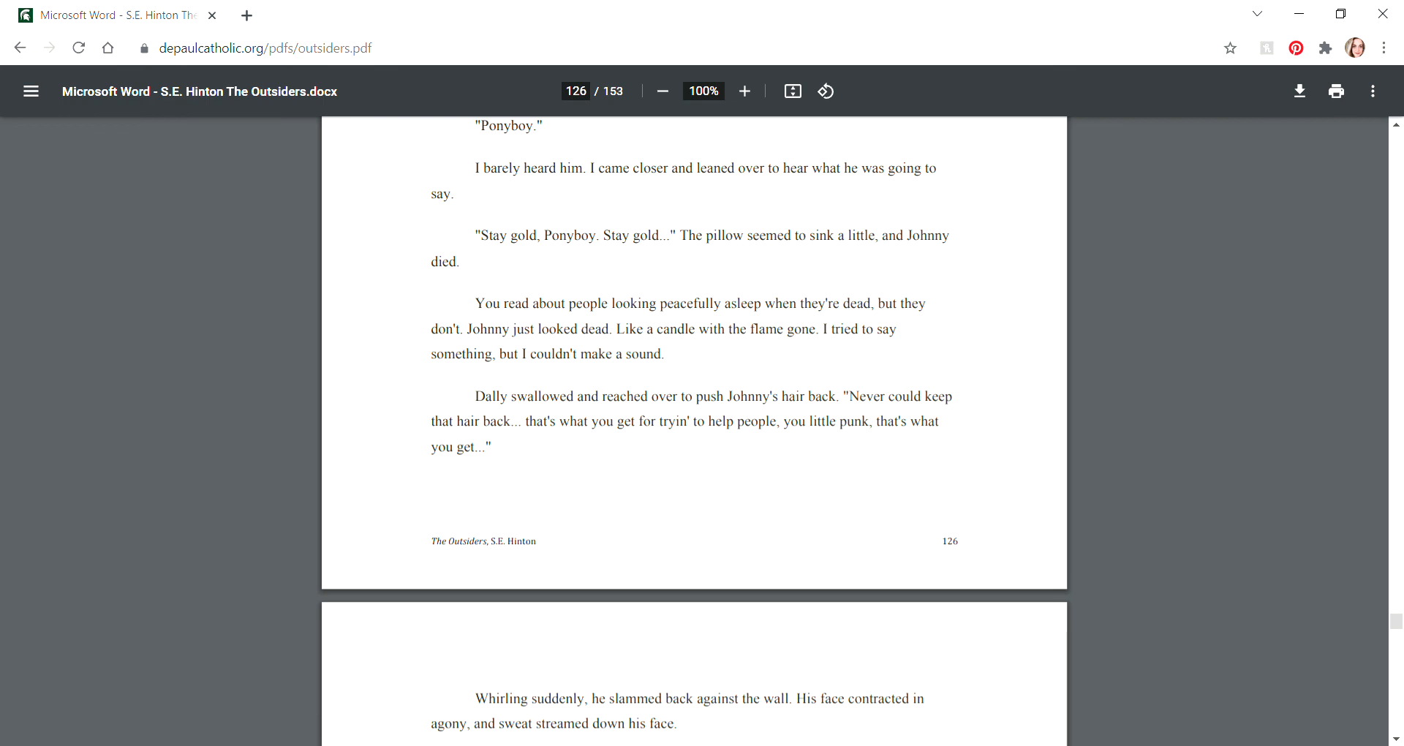
scroll(down, 3)
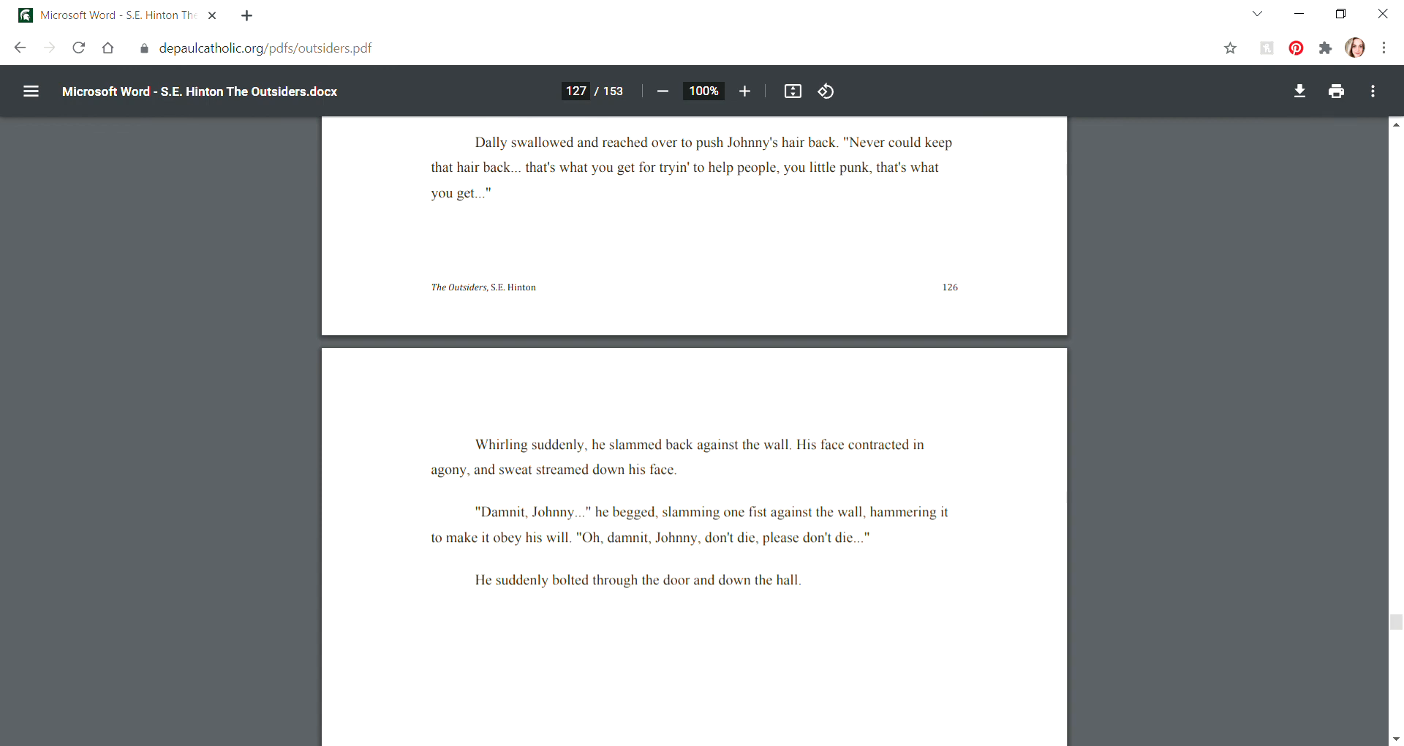
scroll(down, 3)
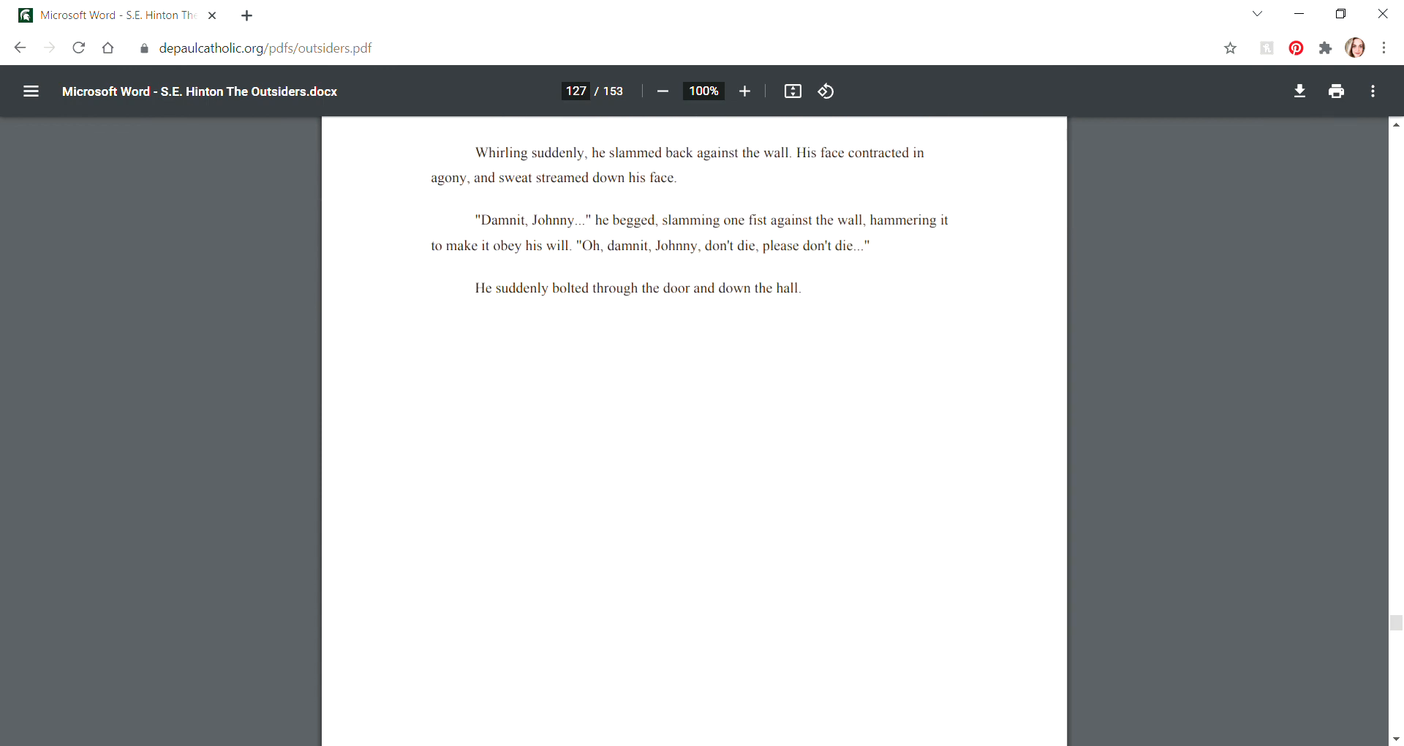